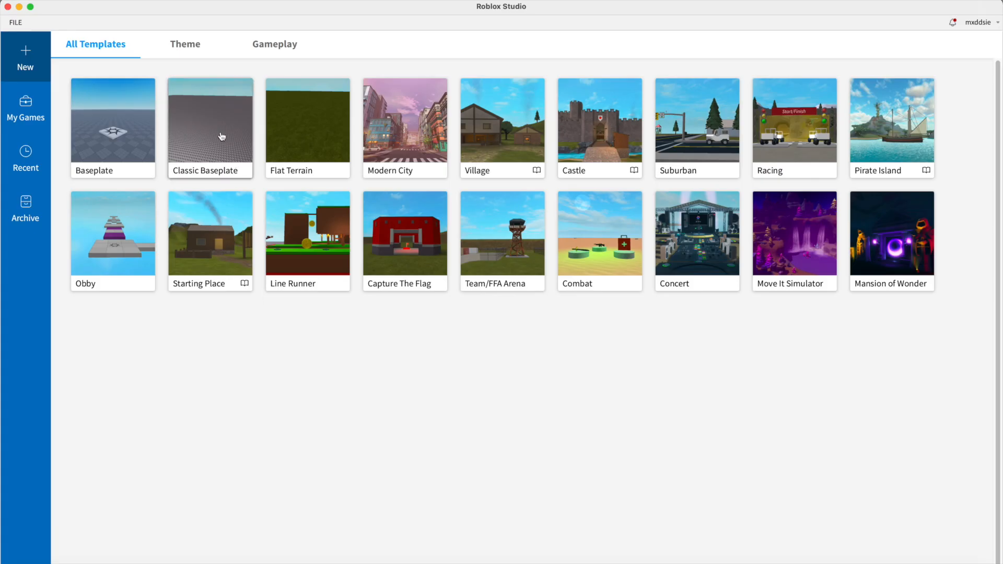
# Start a Classic Baseplate place and show the Toolbox and the installed plugins' tools.
pyautogui.click(210, 121)
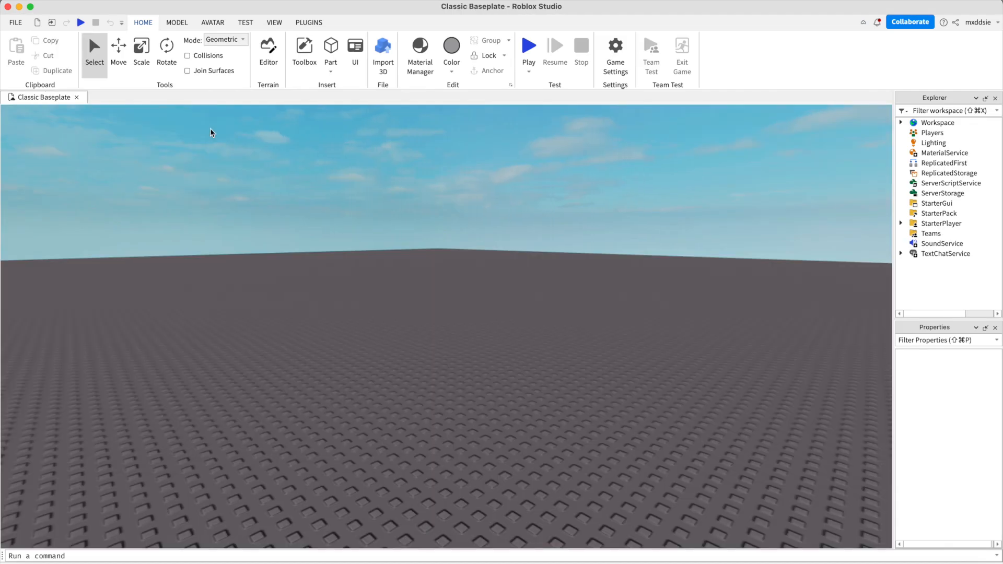
pyautogui.click(304, 49)
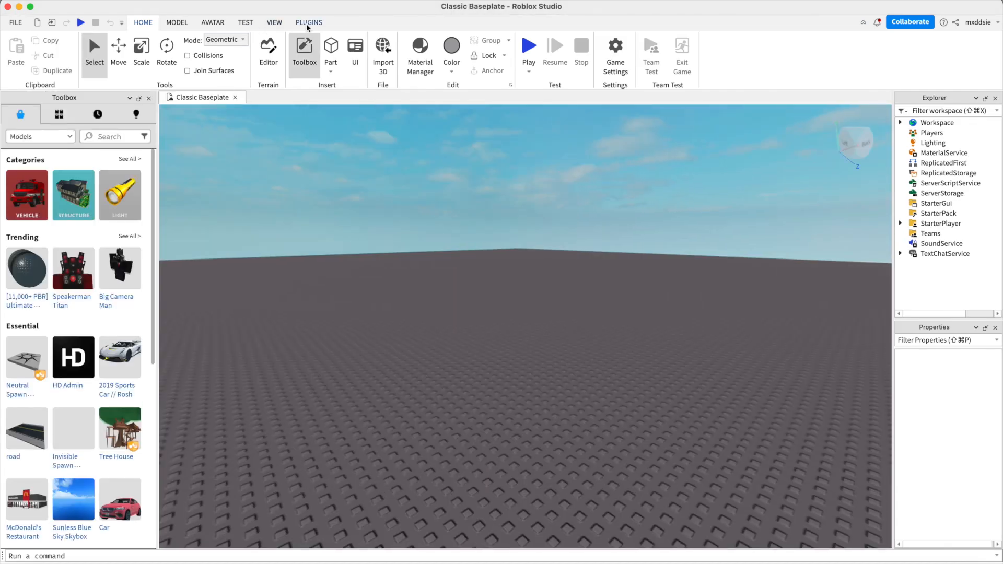
pyautogui.click(308, 22)
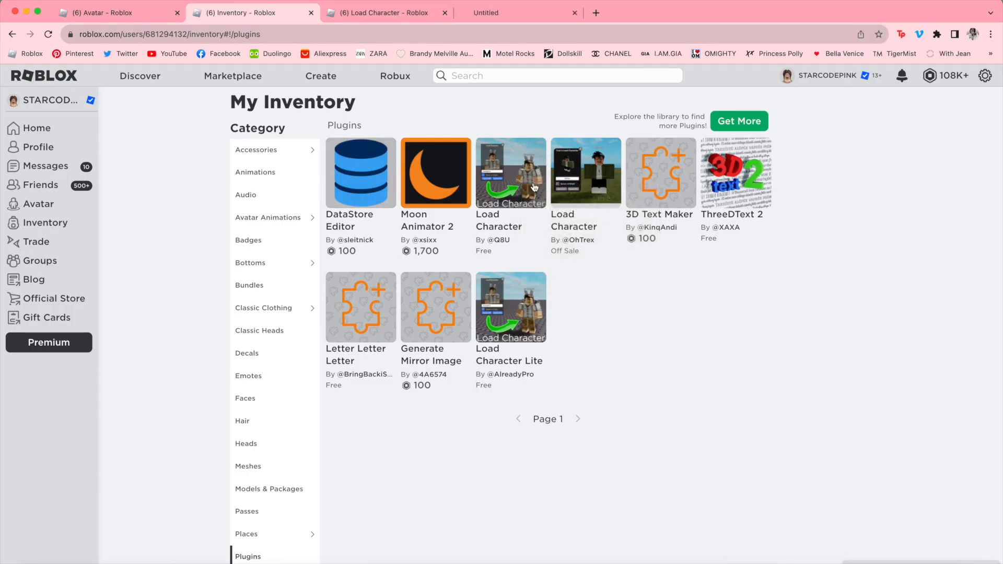
pyautogui.click(511, 173)
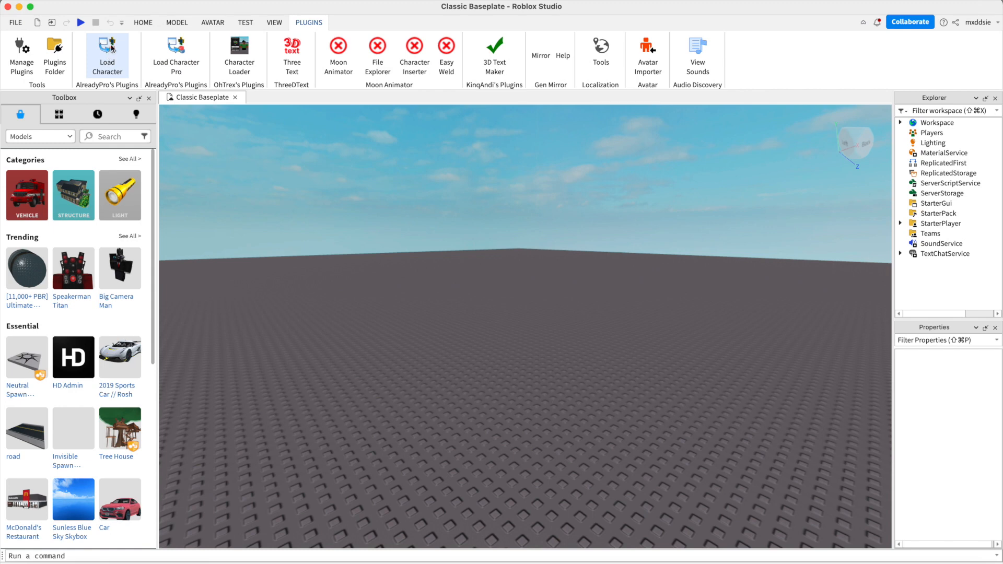
# In the Load Character plugin, enable Spawn at Origin and enter the username mxddsiee.
pyautogui.click(106, 49)
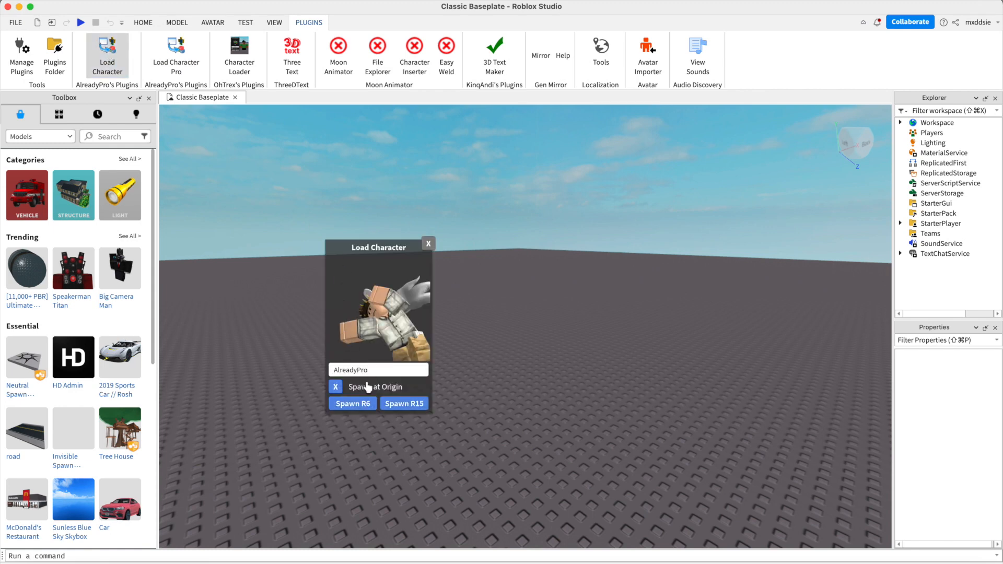
pyautogui.click(335, 386)
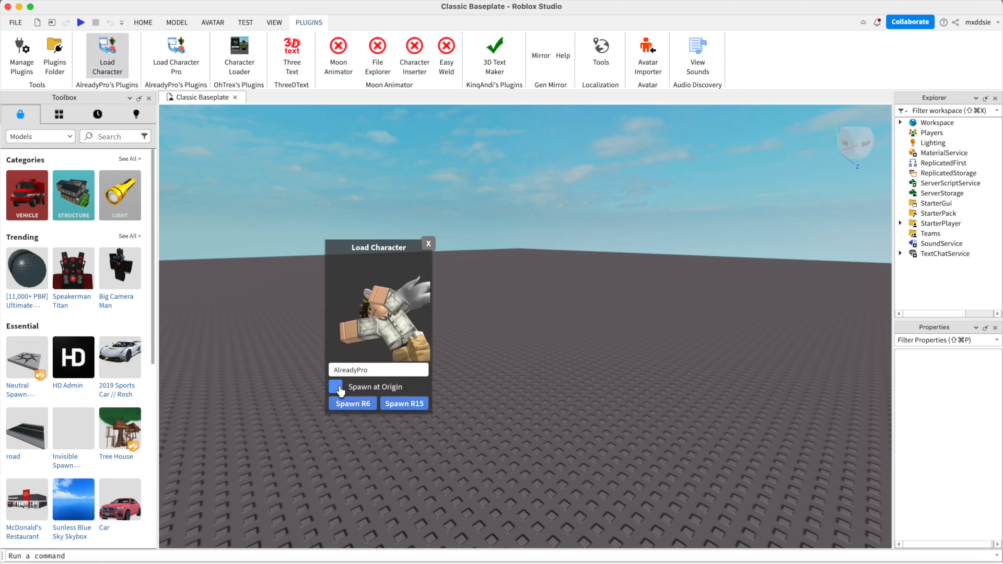
pyautogui.click(335, 387)
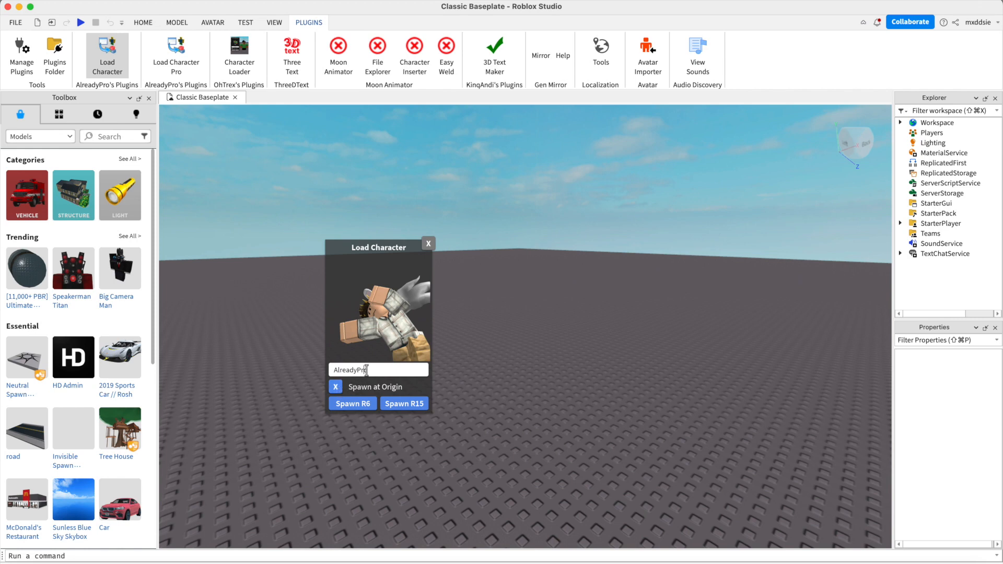
pyautogui.write('mxddsie')
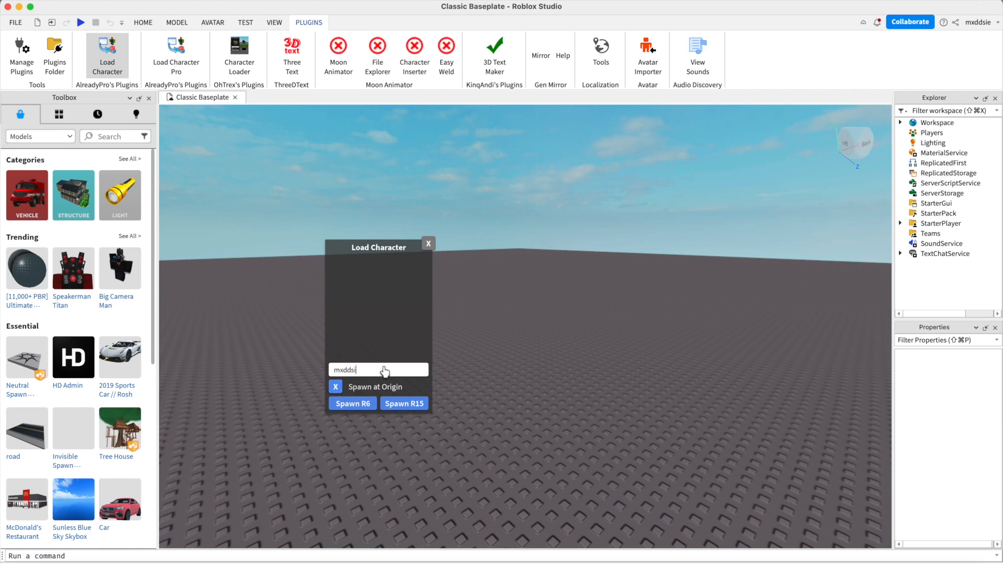
pyautogui.write('e')
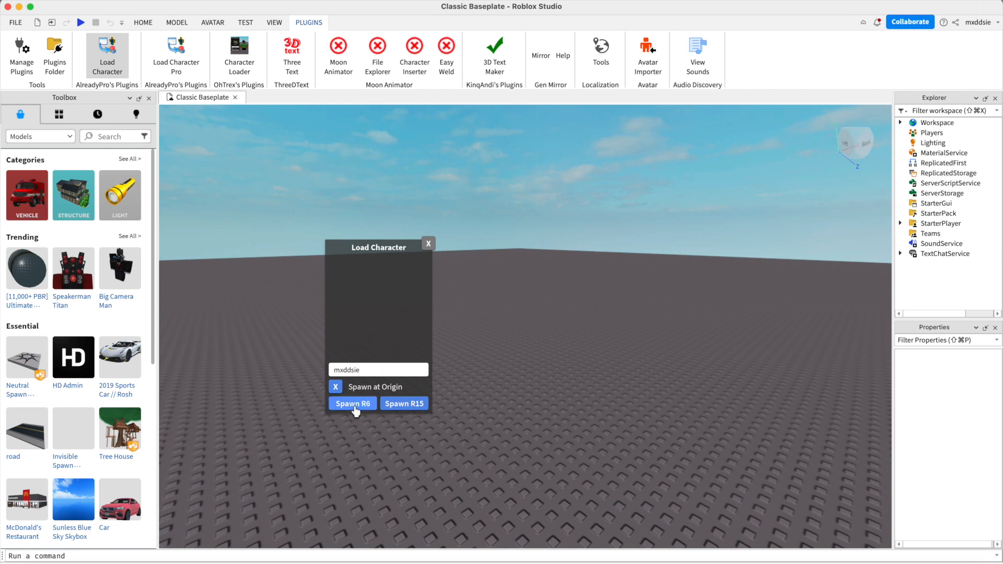
# Spawn the avatar as an R6 character and close the loader window.
pyautogui.click(352, 403)
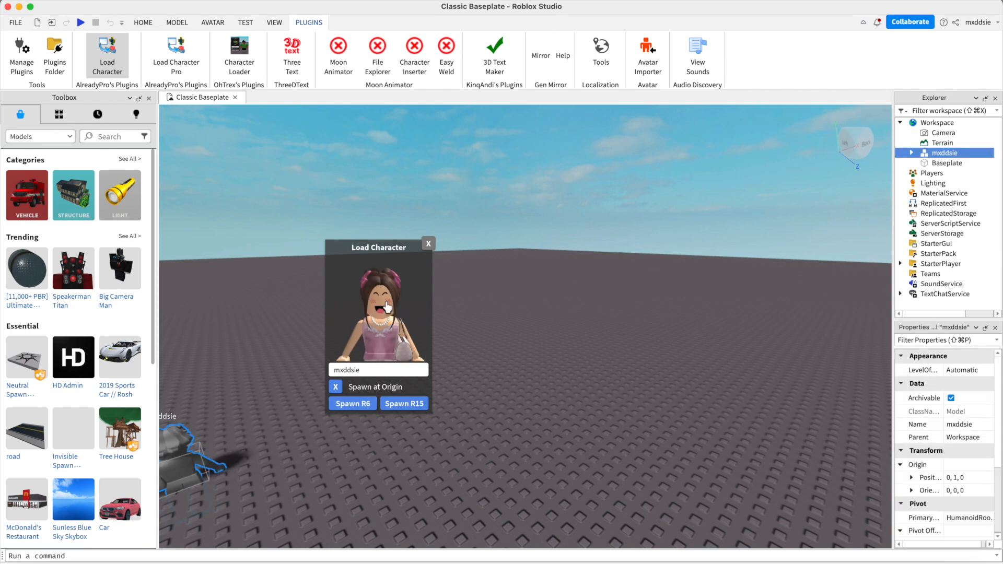
pyautogui.click(428, 243)
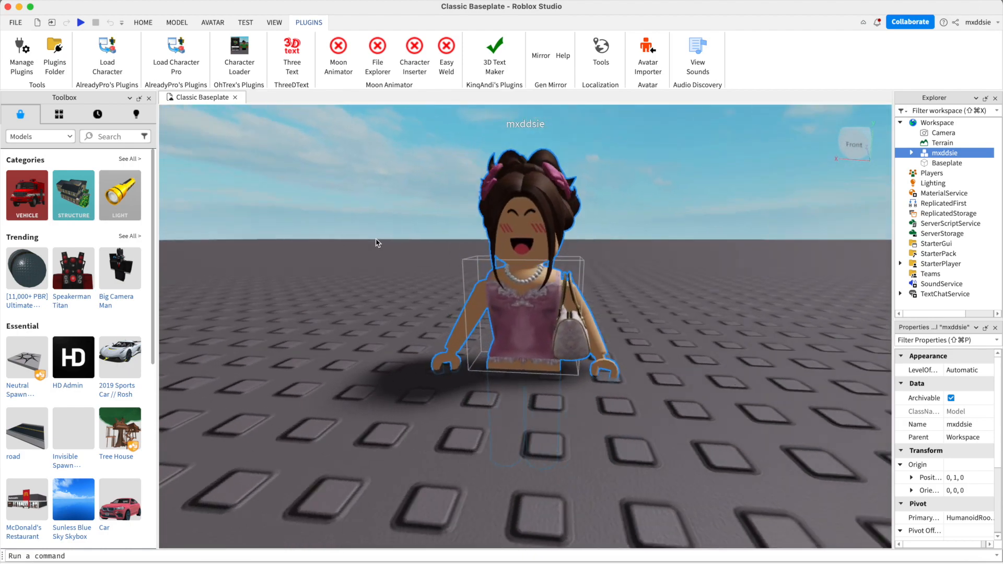
# Select the avatar Model in Explorer and choose Export Selection.
pyautogui.click(177, 22)
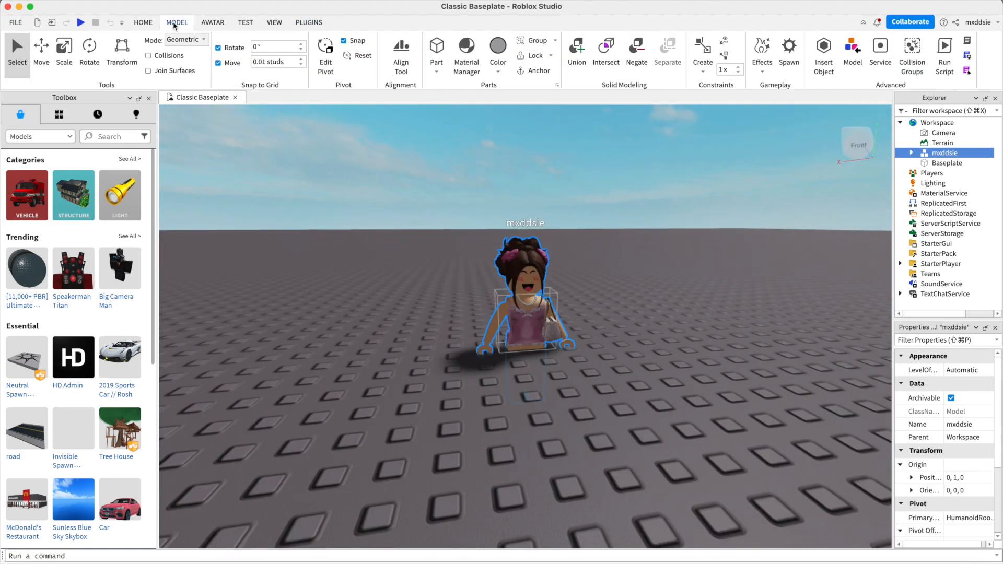
pyautogui.click(41, 51)
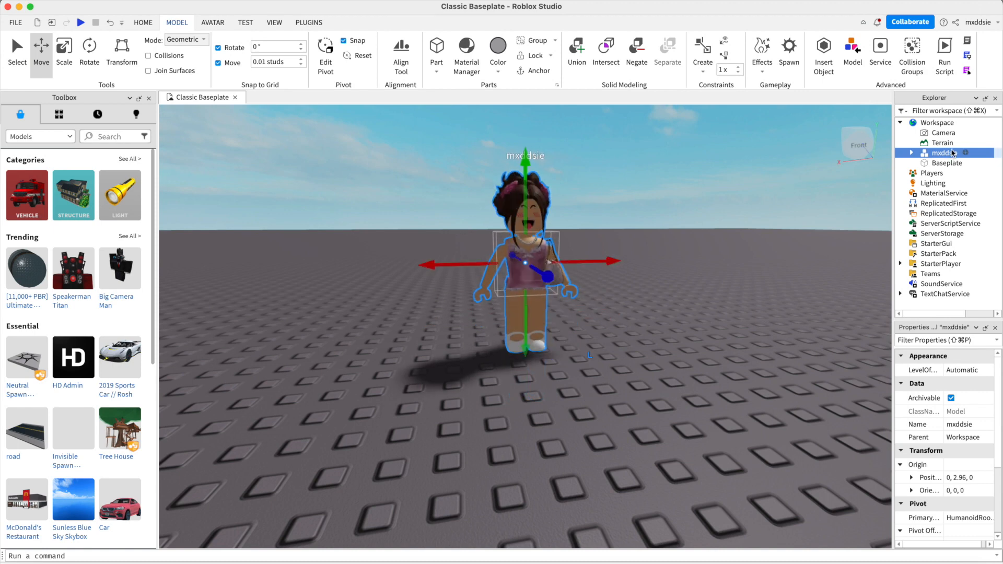
pyautogui.rightClick(944, 152)
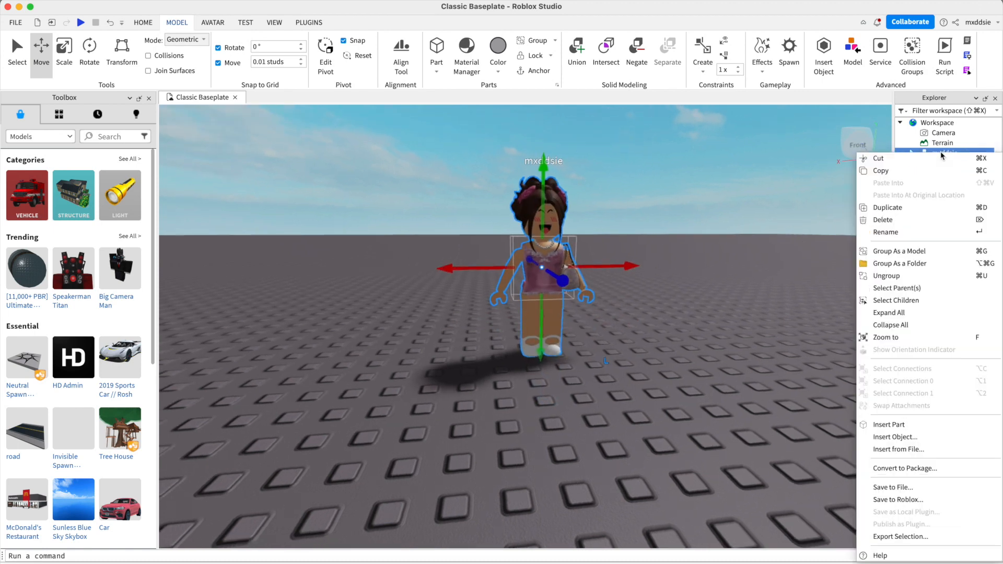
pyautogui.moveTo(901, 536)
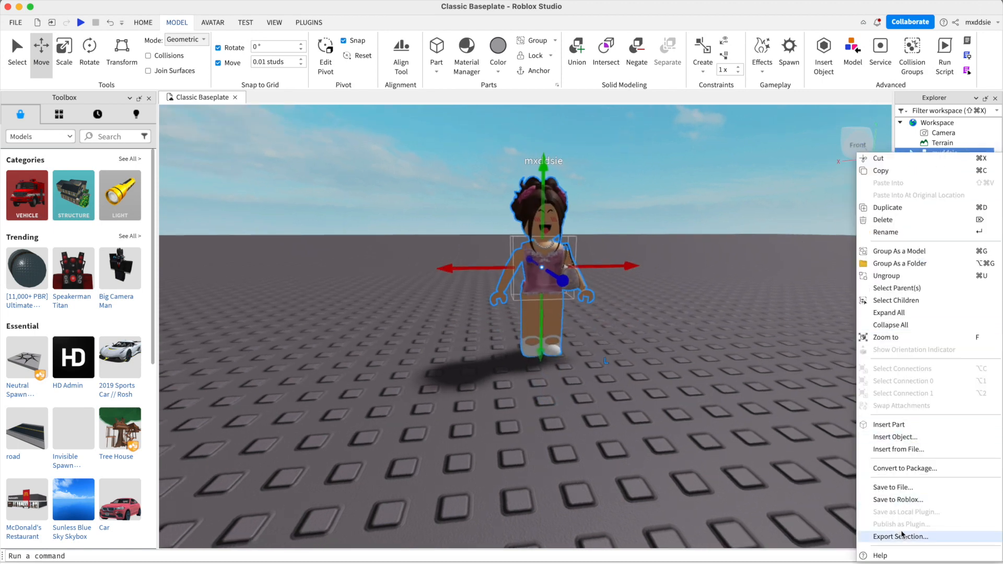
pyautogui.click(899, 536)
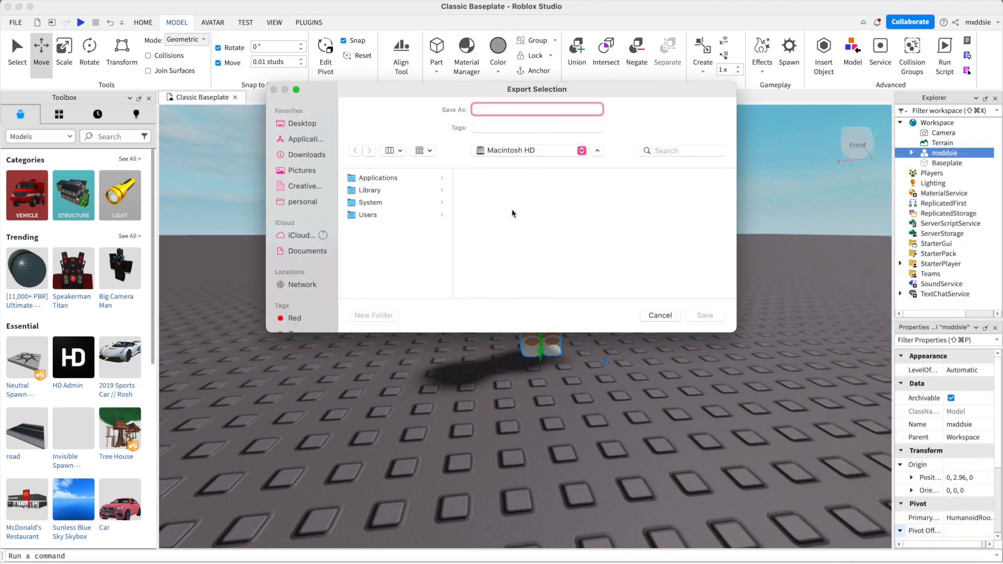
# Save the export as 'model' in the objs folder on the Desktop.
pyautogui.click(301, 123)
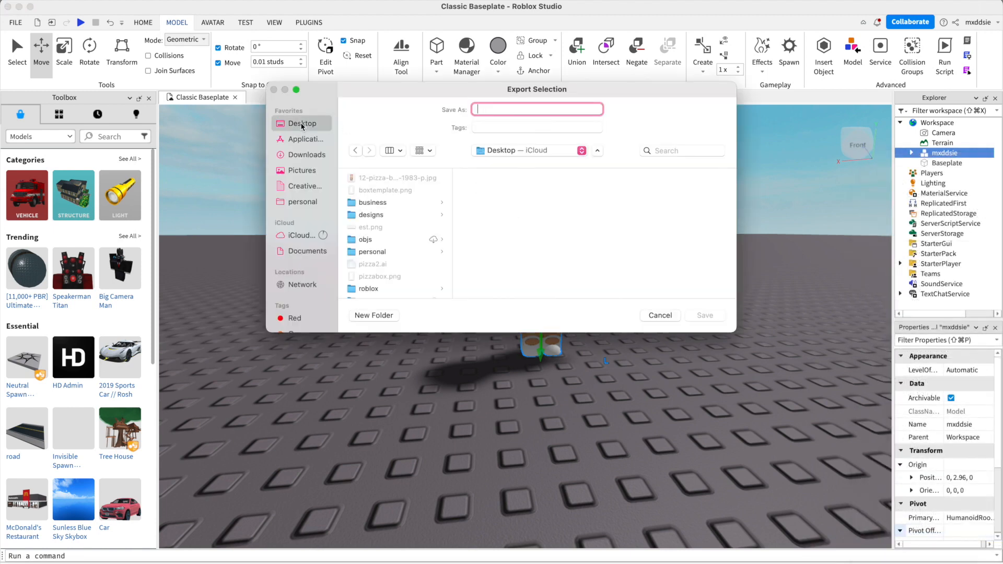
pyautogui.click(366, 238)
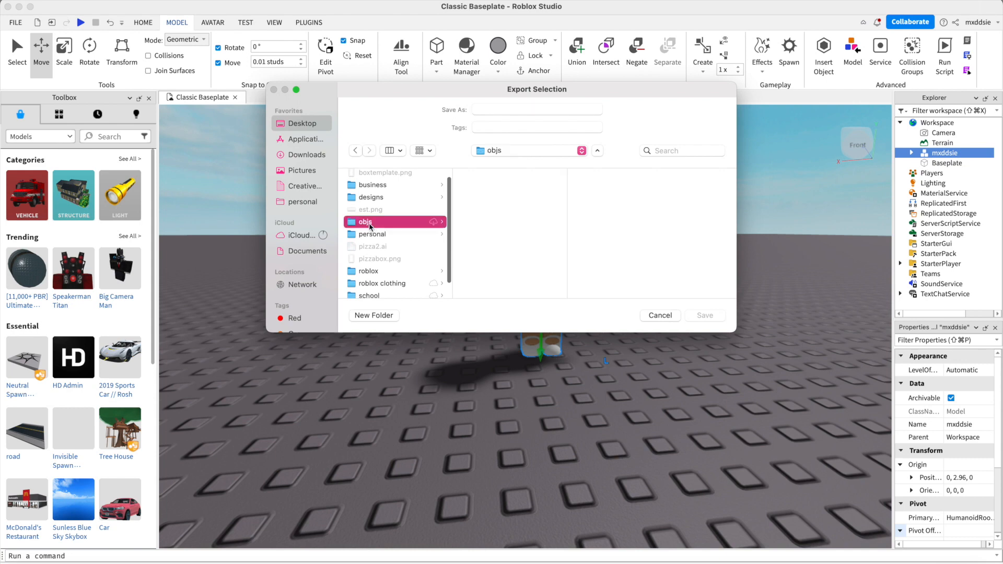
pyautogui.click(536, 109)
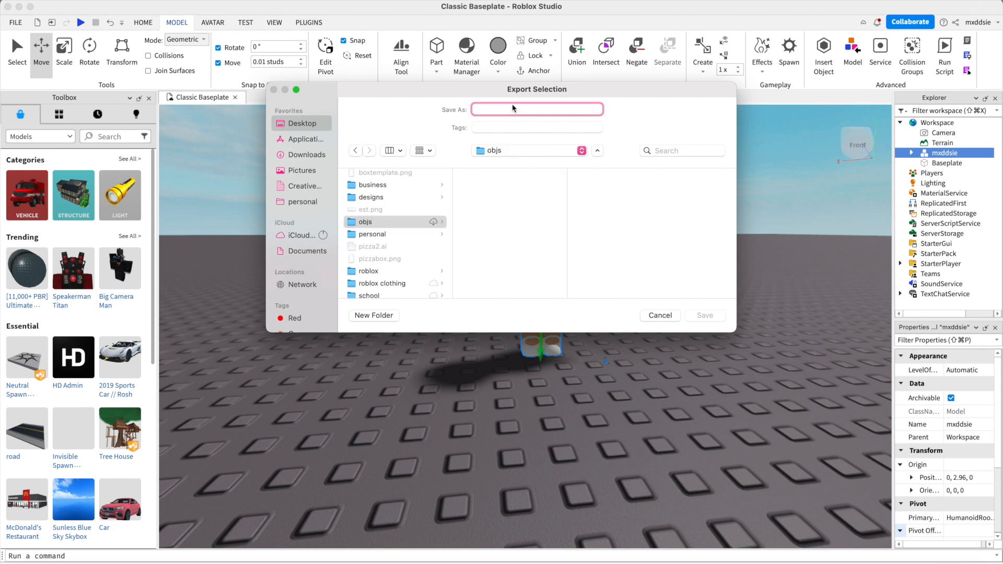
pyautogui.click(536, 108)
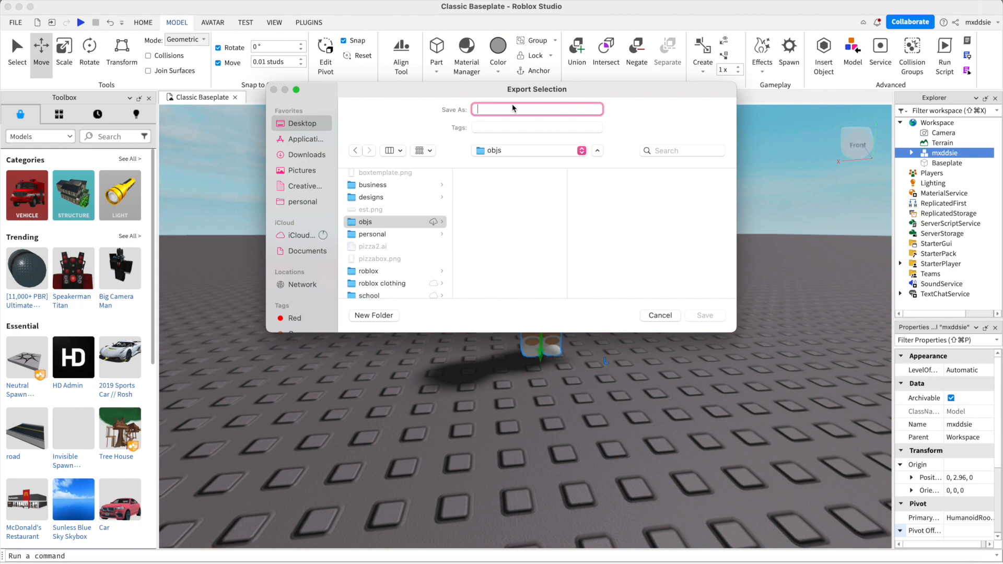
pyautogui.write('model')
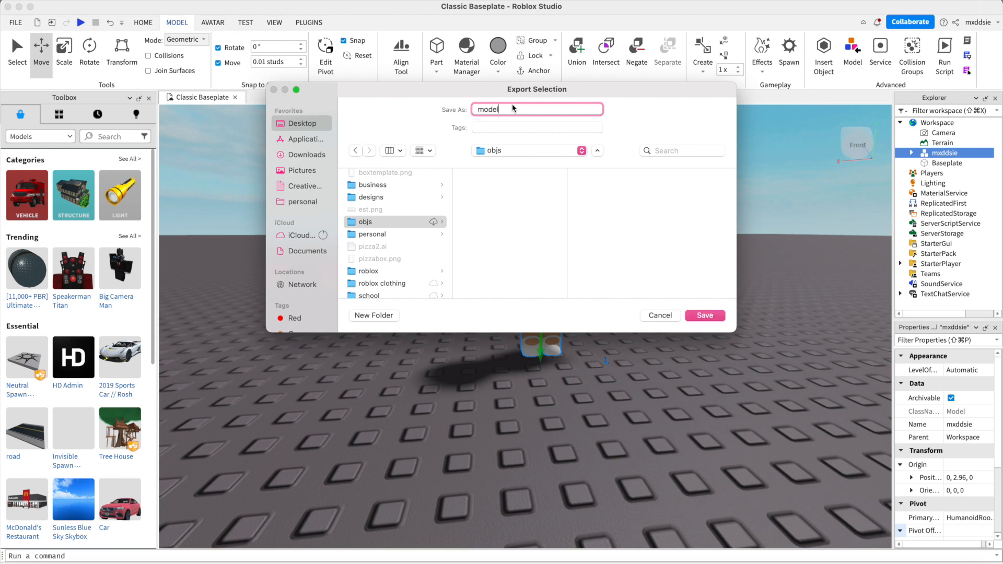
pyautogui.click(704, 315)
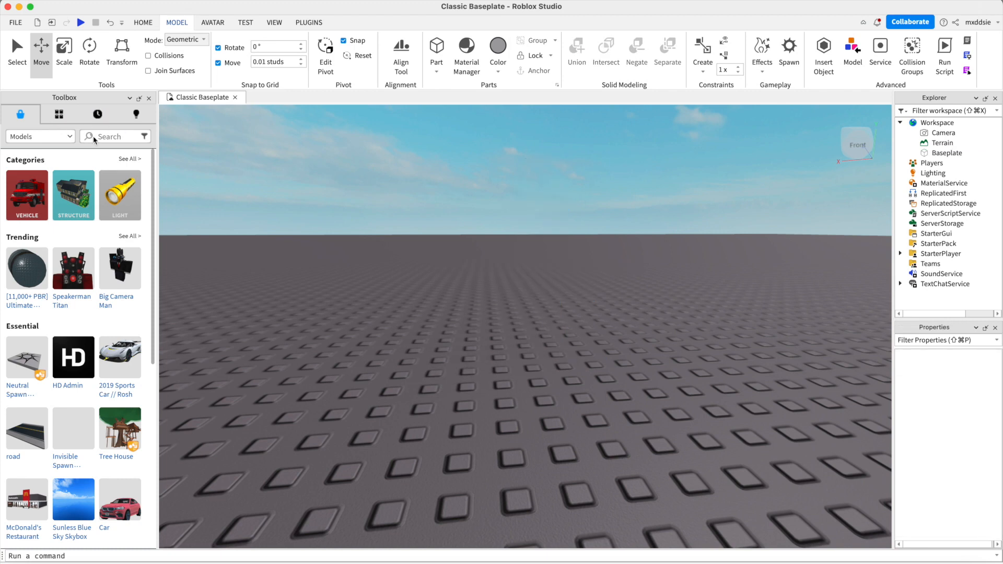
# Search the Toolbox for 'aesthe' and browse my own saved models for a room.
pyautogui.click(112, 136)
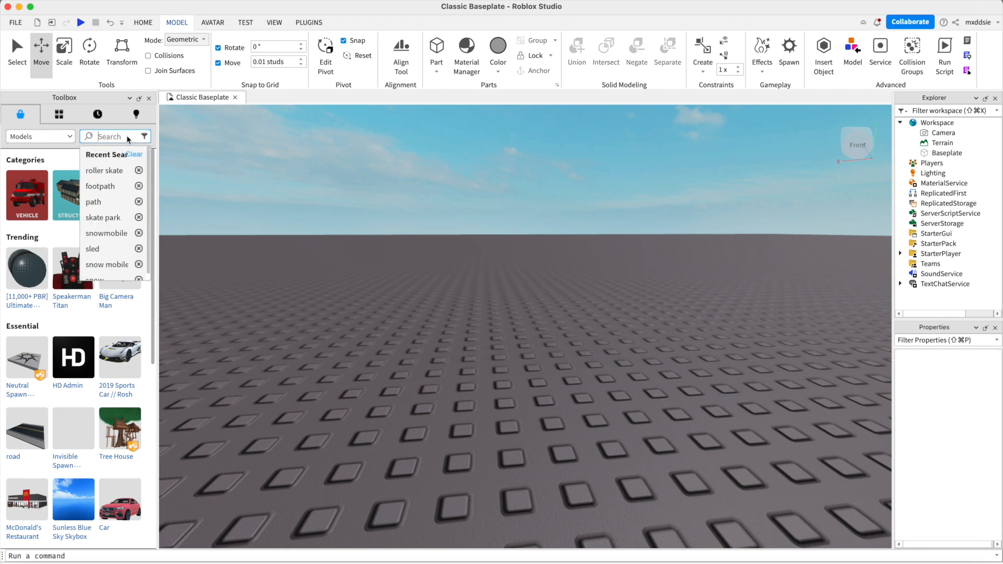
pyautogui.write('aesthe')
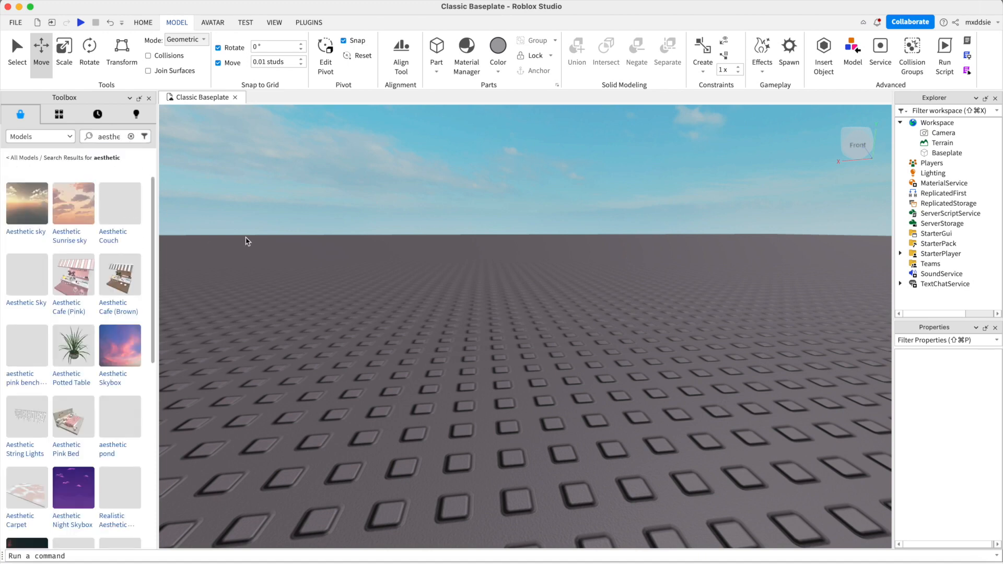
pyautogui.scroll(-3)
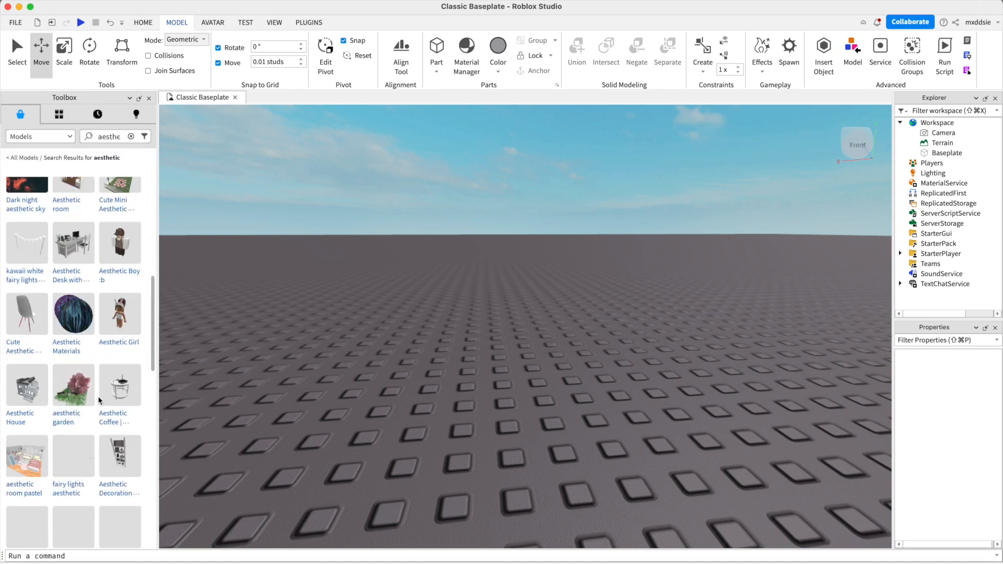
pyautogui.click(58, 113)
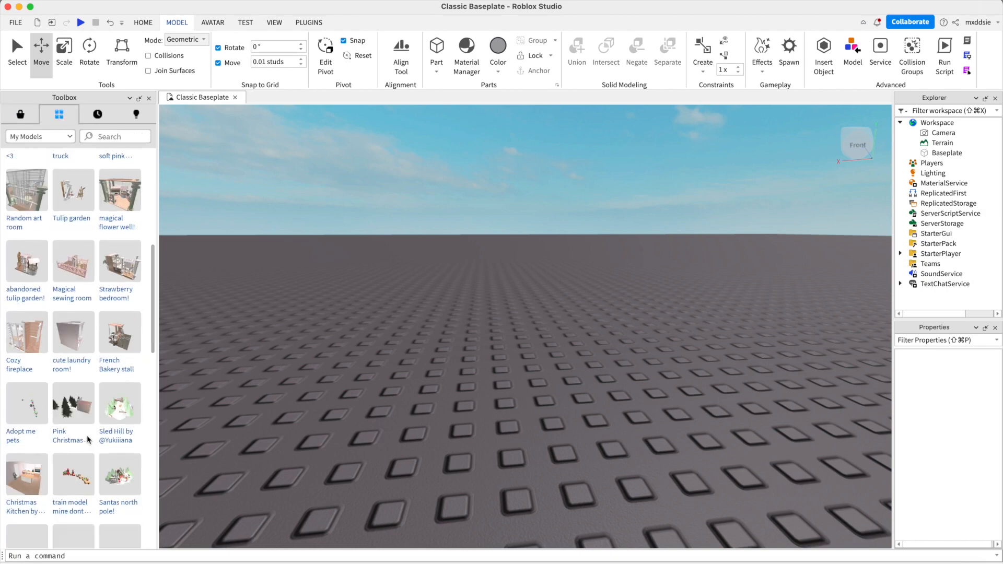
pyautogui.scroll(-3)
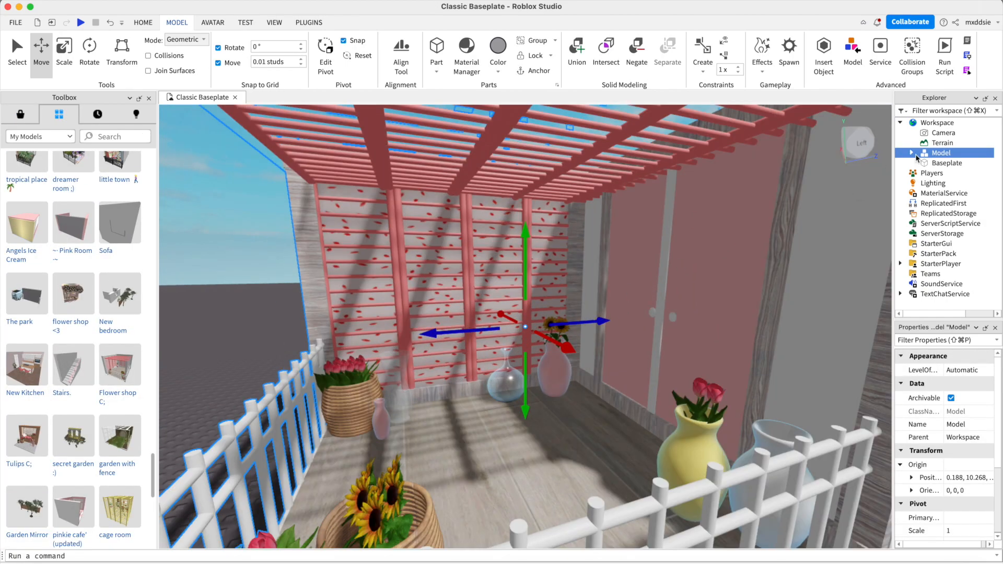
# Export the avatar Model again via Export Selection and confirm saving in the objs folder.
pyautogui.rightClick(941, 152)
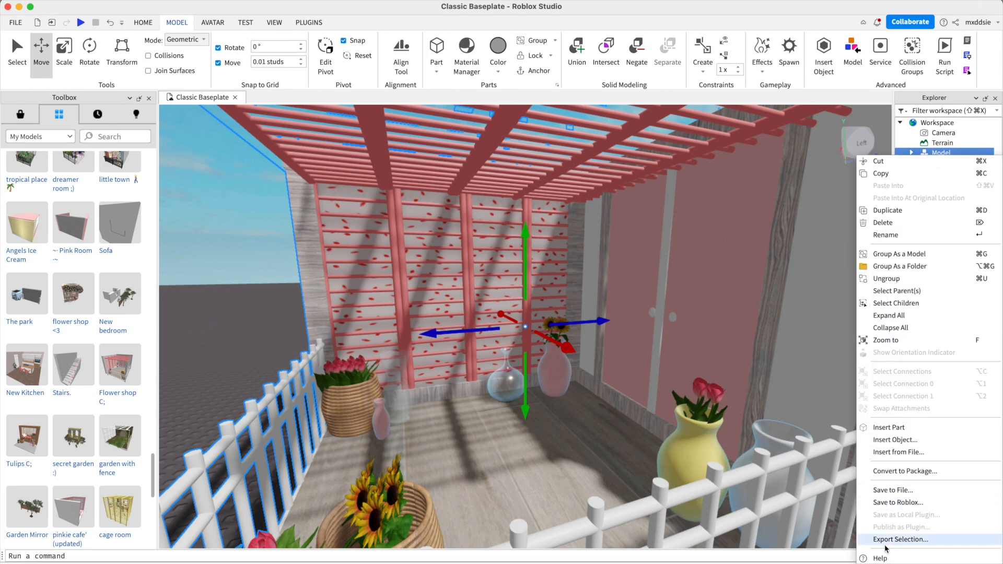
pyautogui.click(900, 539)
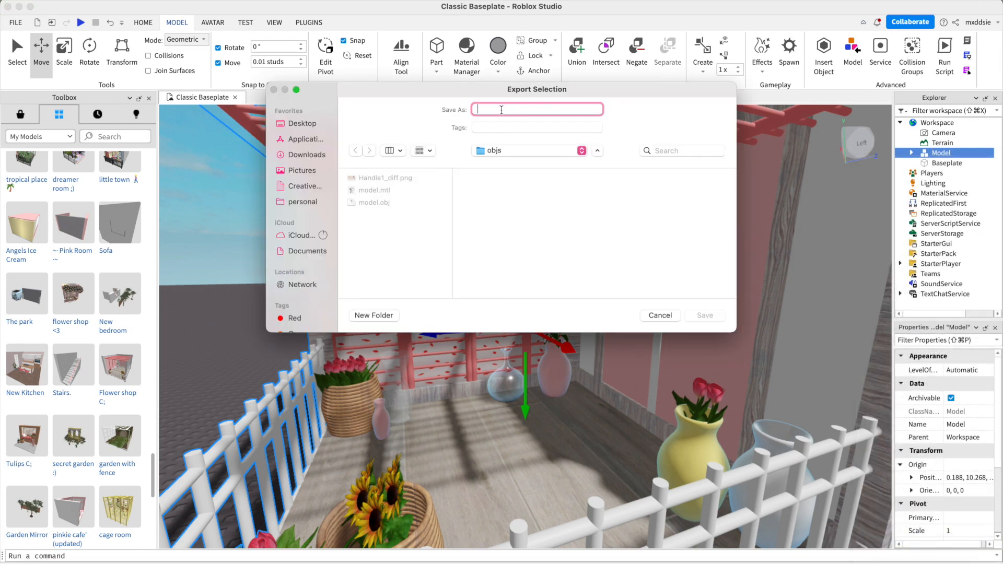
pyautogui.click(659, 314)
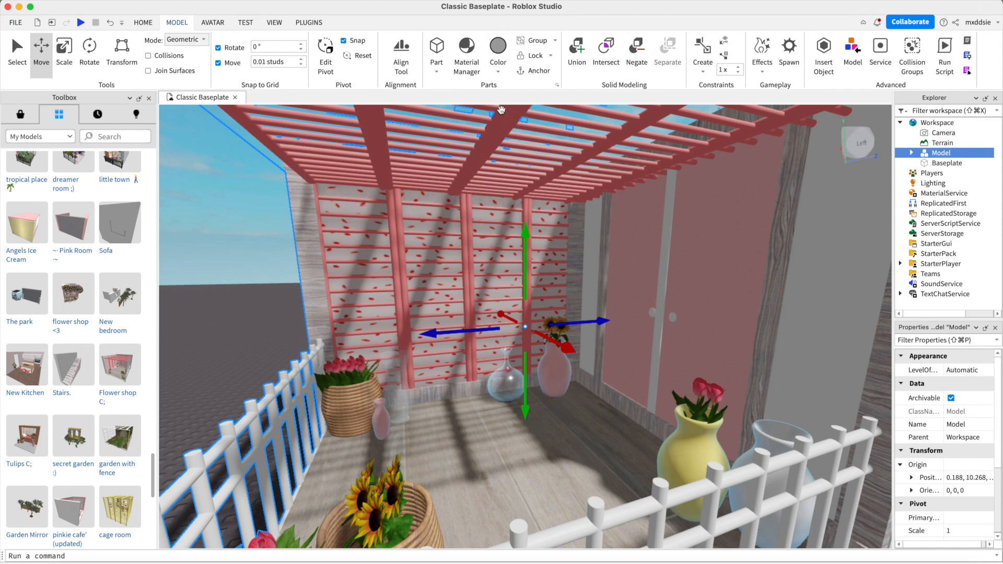
pyautogui.moveTo(509, 105)
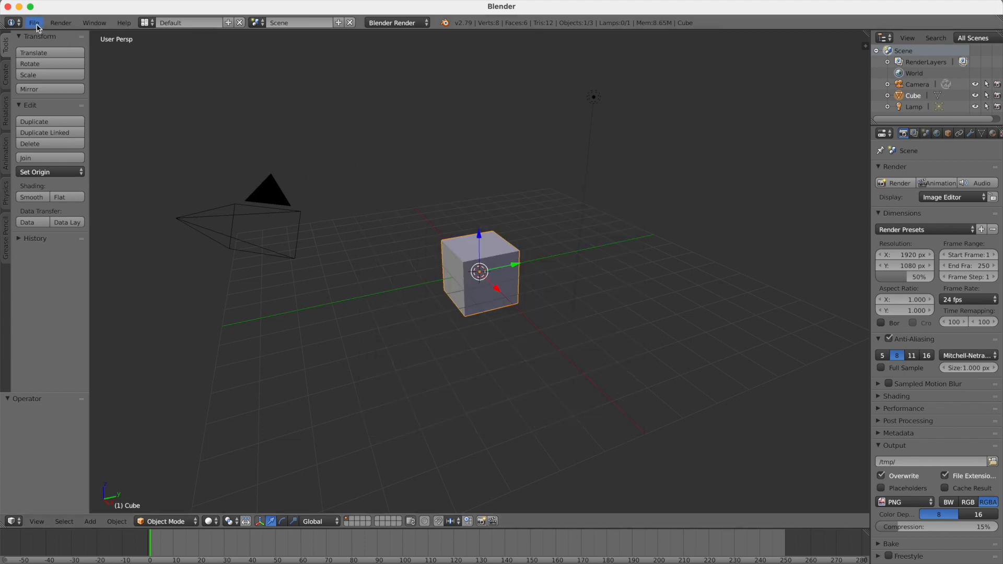
# Open the recent Roblox rig file Default.blend from File > Open Recent.
pyautogui.click(34, 22)
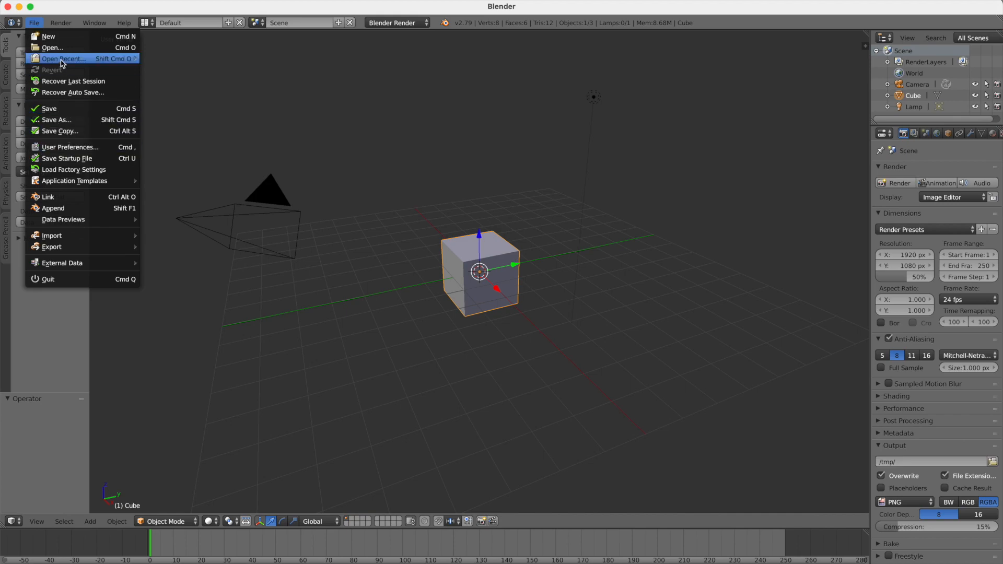
pyautogui.click(52, 47)
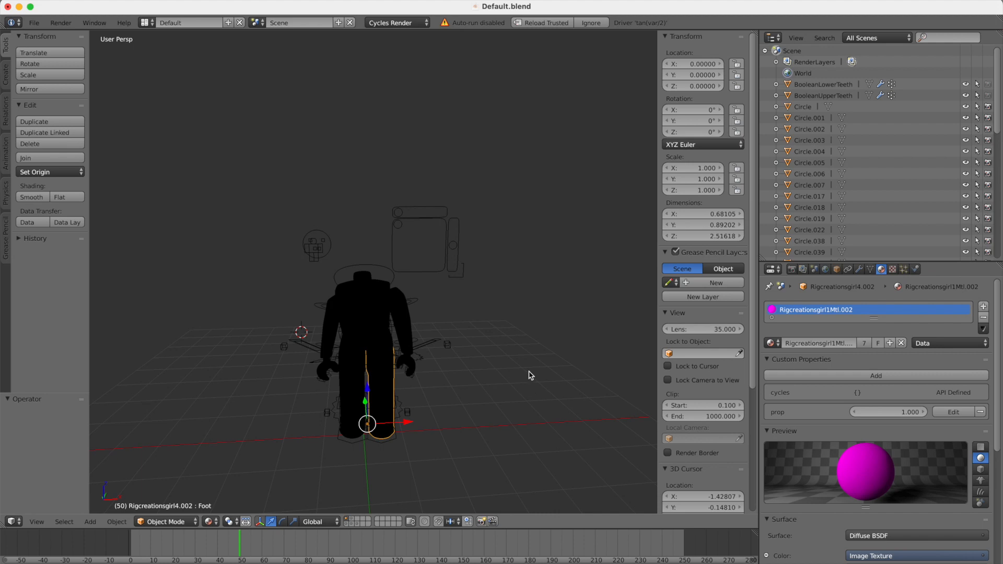
# Select the rig's torso and load its clothing texture image from the Desktop folder.
pyautogui.click(364, 310)
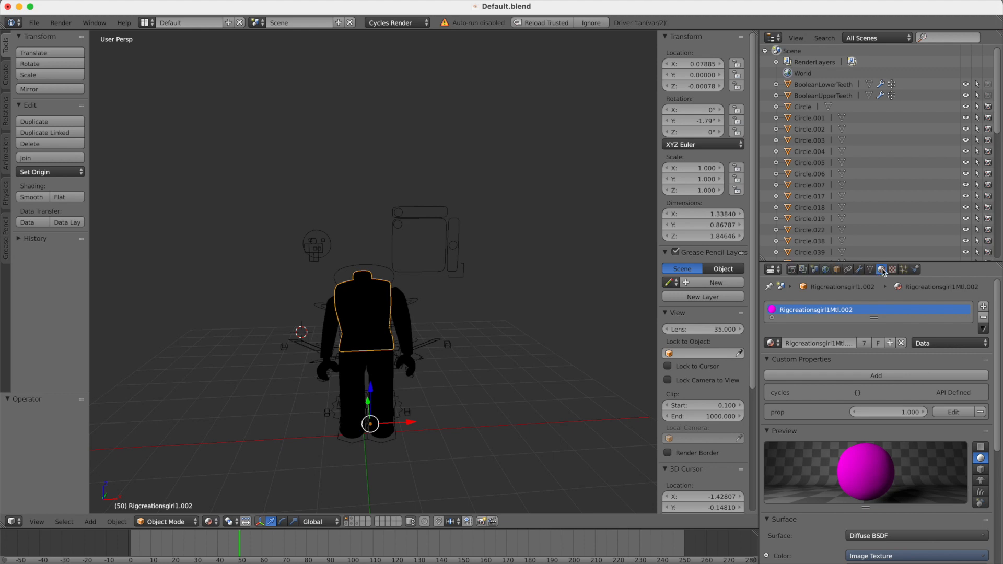
pyautogui.moveTo(896, 400)
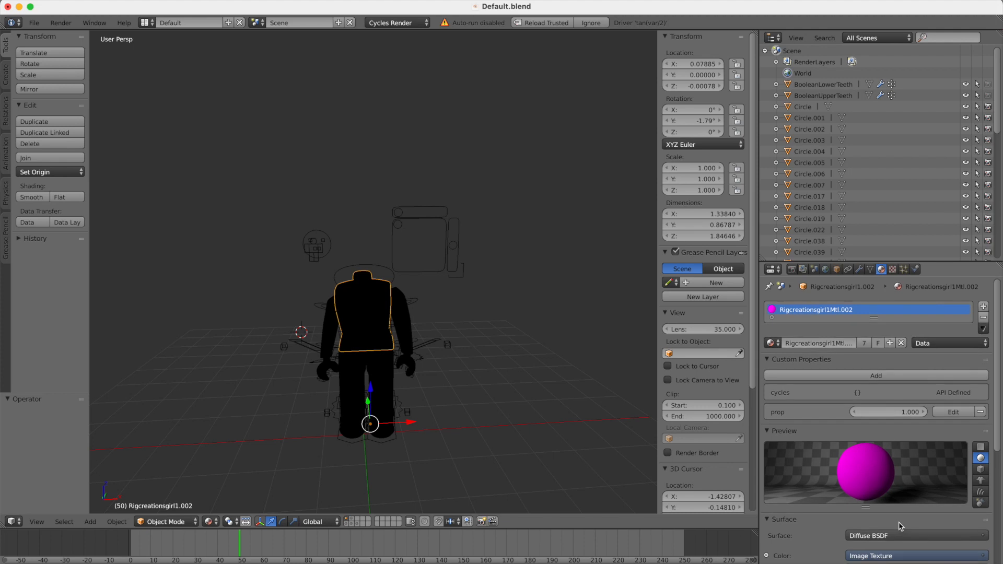
pyautogui.click(870, 555)
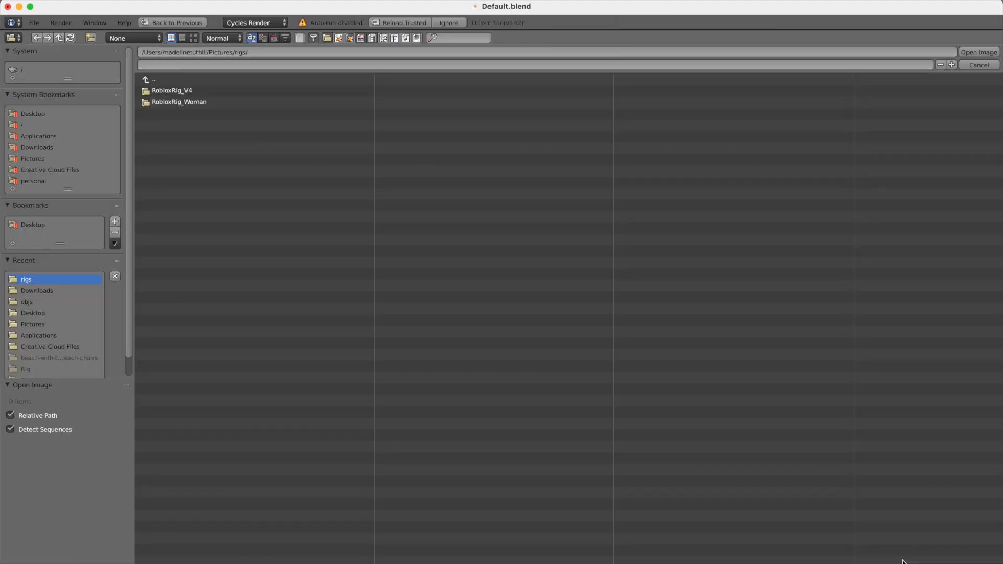
pyautogui.click(33, 113)
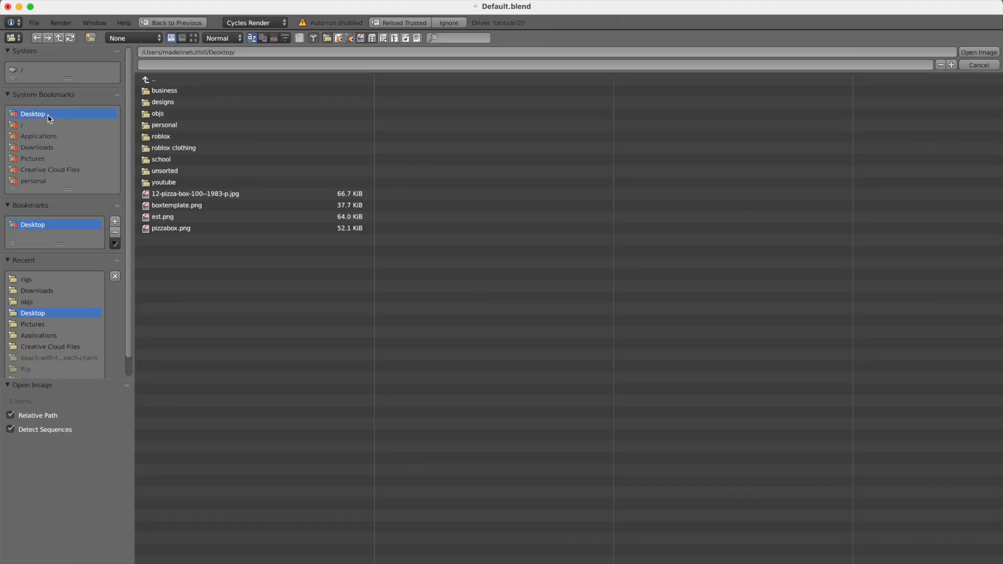
pyautogui.doubleClick(157, 113)
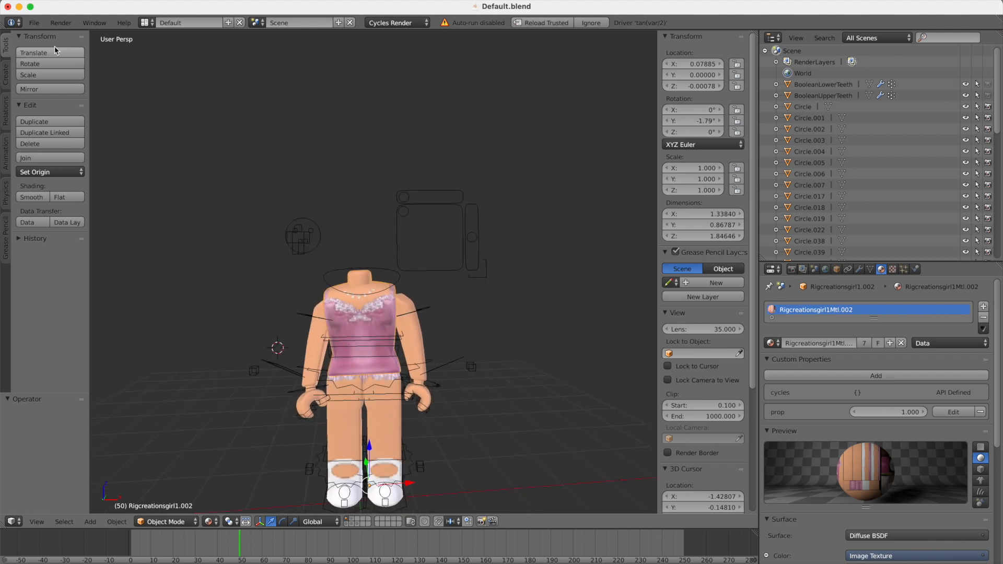
# Import model.obj from the objs folder as a Wavefront (.obj) model.
pyautogui.click(33, 22)
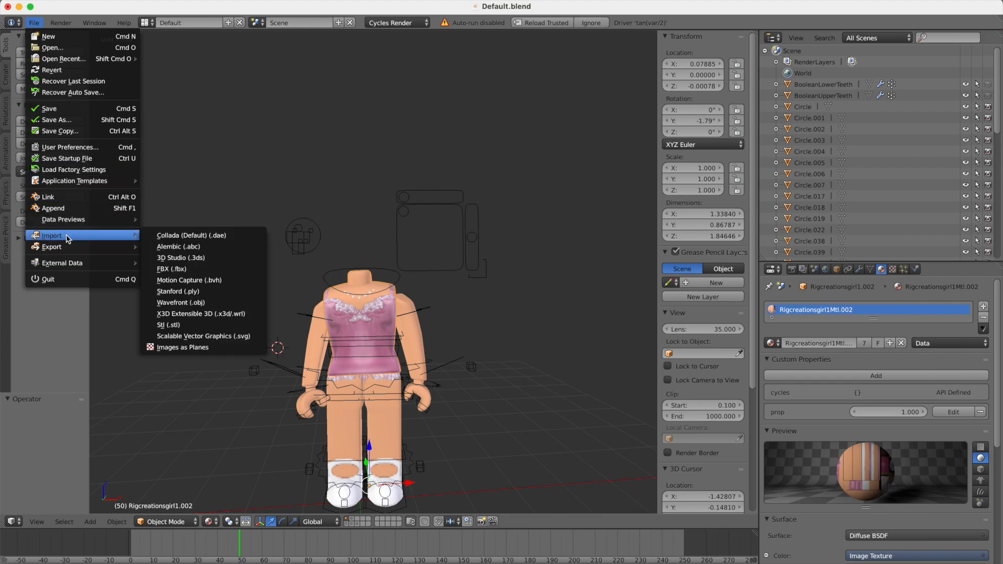
pyautogui.click(181, 301)
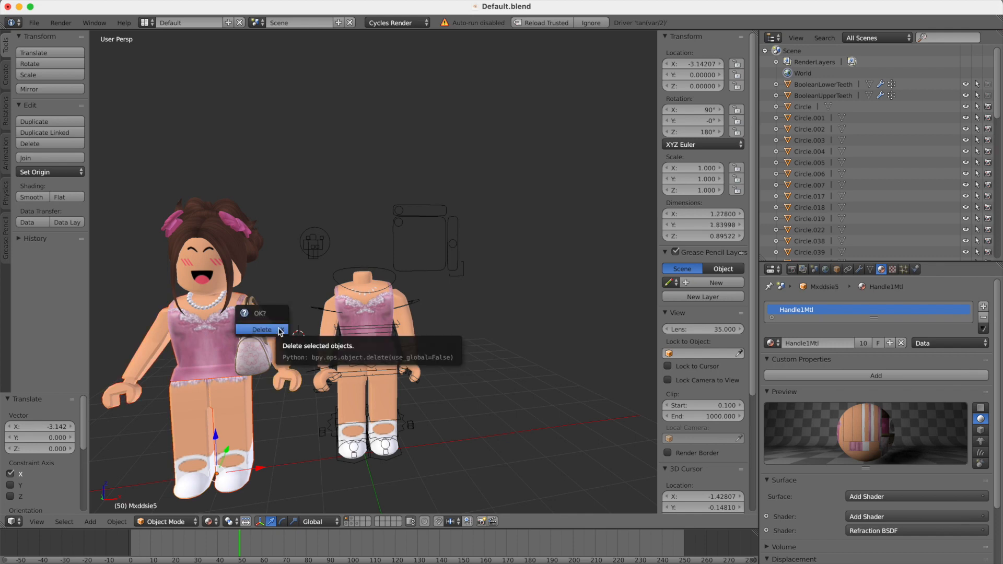
# Delete the imported body, set the head and bag origins to geometry, and begin Save As.
pyautogui.click(261, 329)
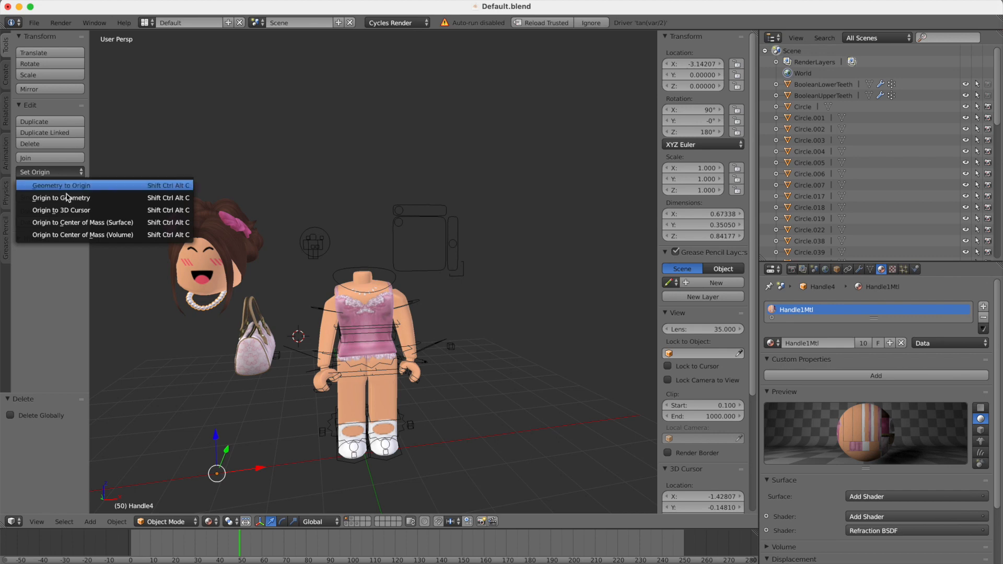
pyautogui.click(61, 197)
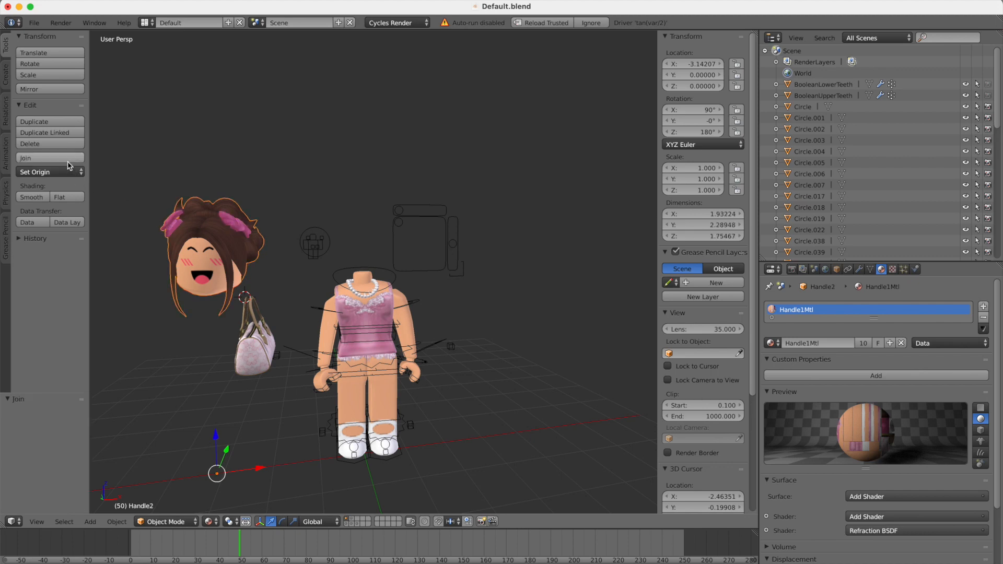
pyautogui.click(34, 171)
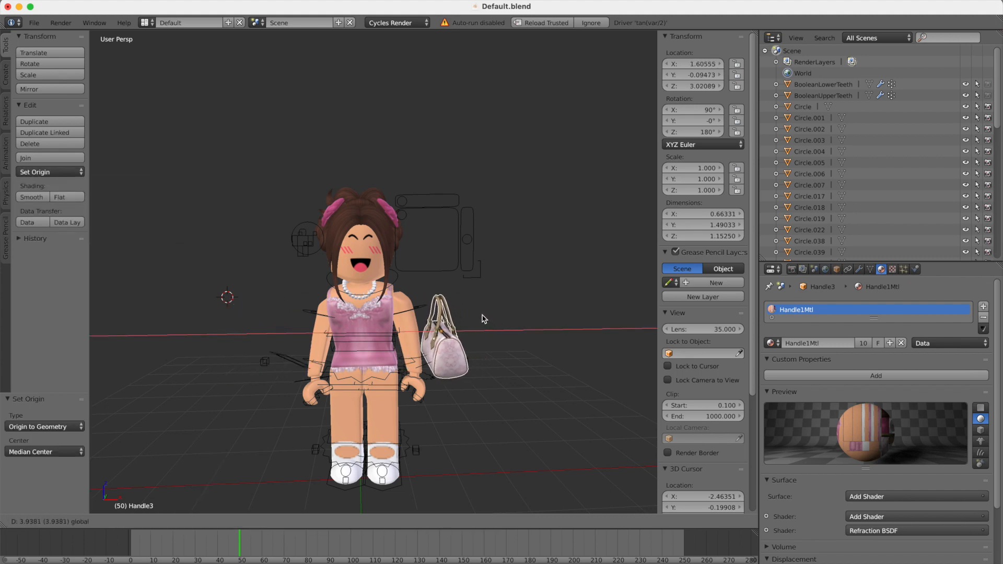
pyautogui.click(33, 22)
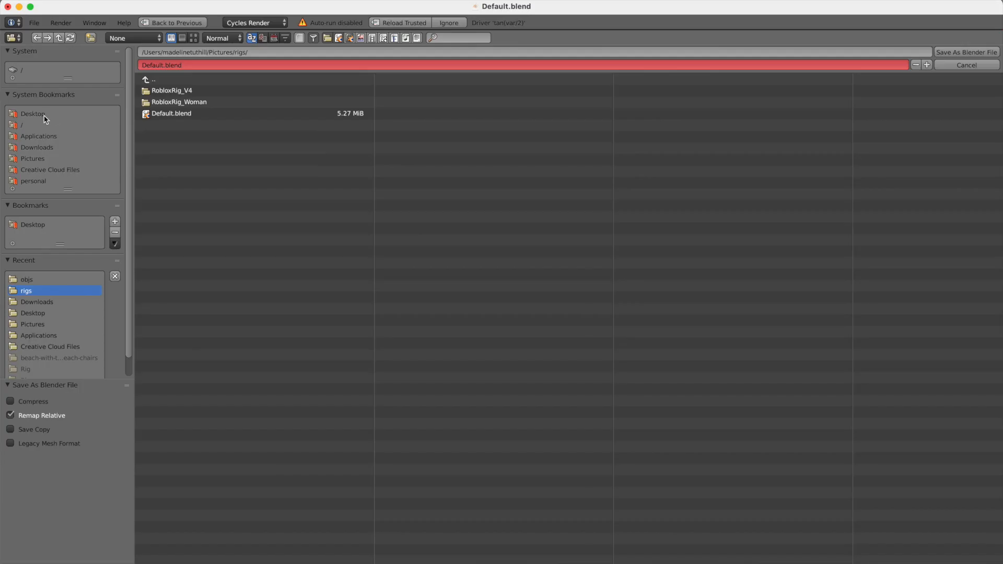
# Save the assembled rig as animation.blend in the rigs folder.
pyautogui.click(34, 114)
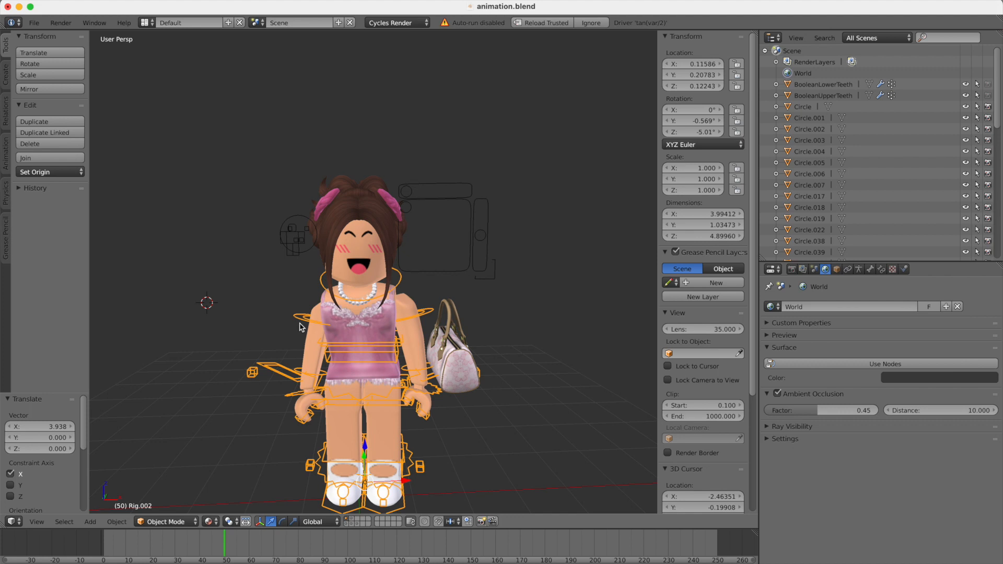
# In Pose Mode, rotate the avatar's arm bone forward toward the handbag.
pyautogui.click(163, 521)
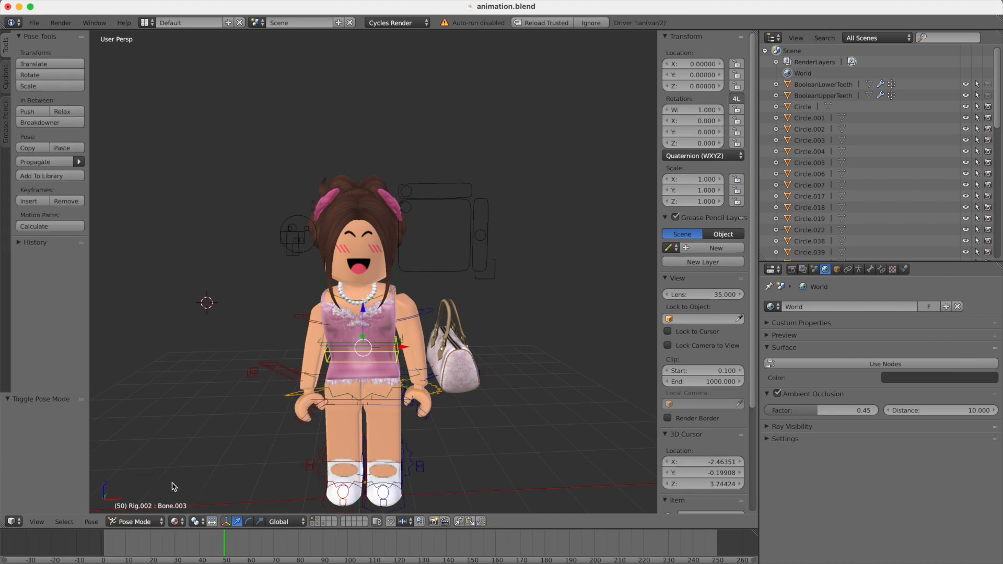
pyautogui.click(135, 521)
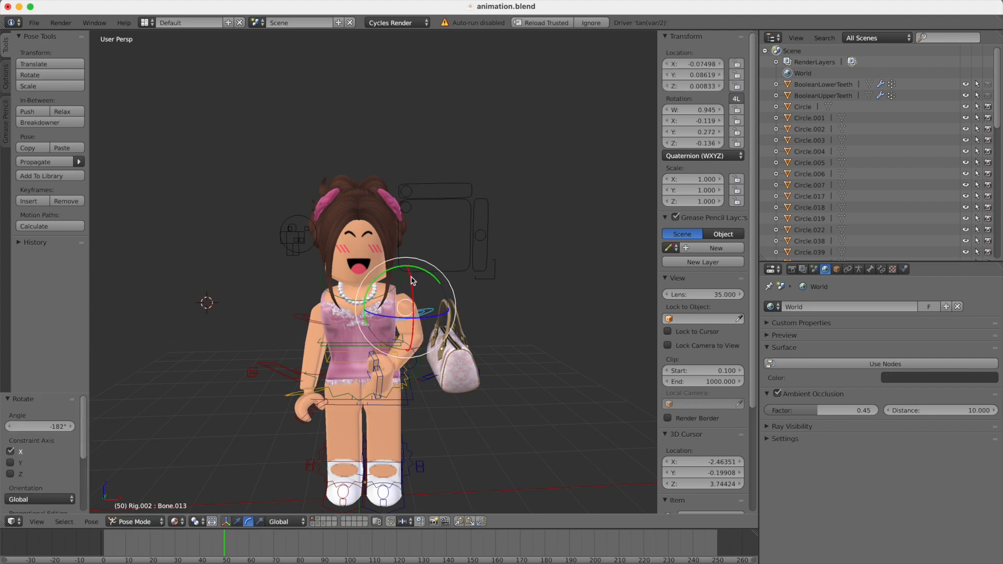
pyautogui.moveTo(410, 281); pyautogui.dragTo(393, 275)
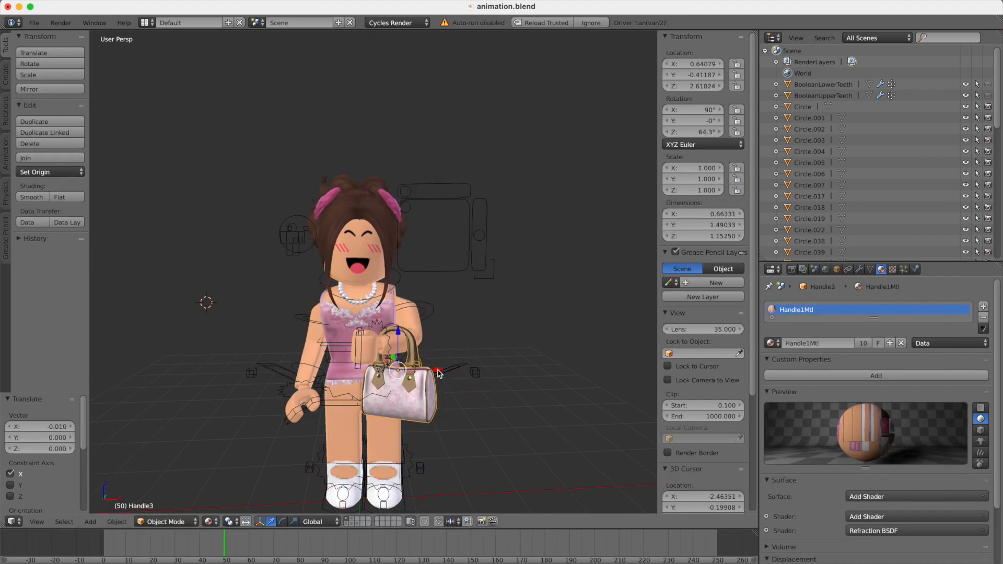
# Move the Handle3 handbag into her hand and bring up the File > Import formats.
pyautogui.click(33, 22)
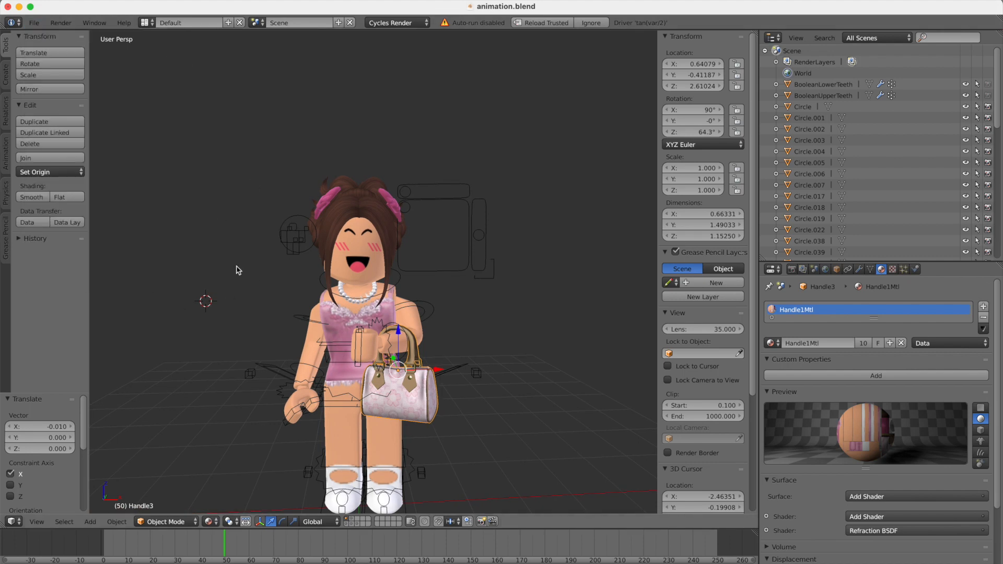
pyautogui.click(33, 21)
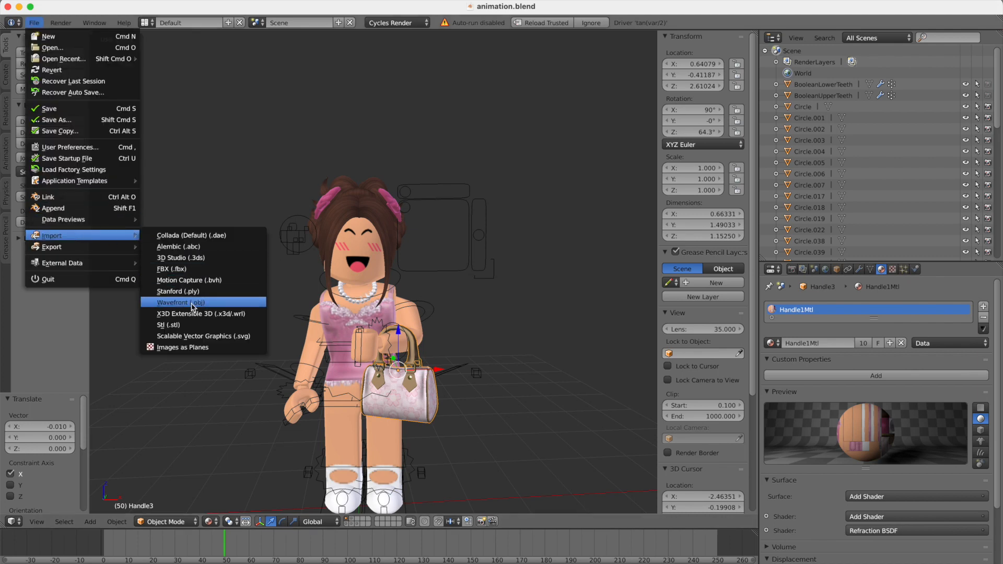
# Import room.obj as a Wavefront OBJ and set the room's origin to its geometry.
pyautogui.click(179, 302)
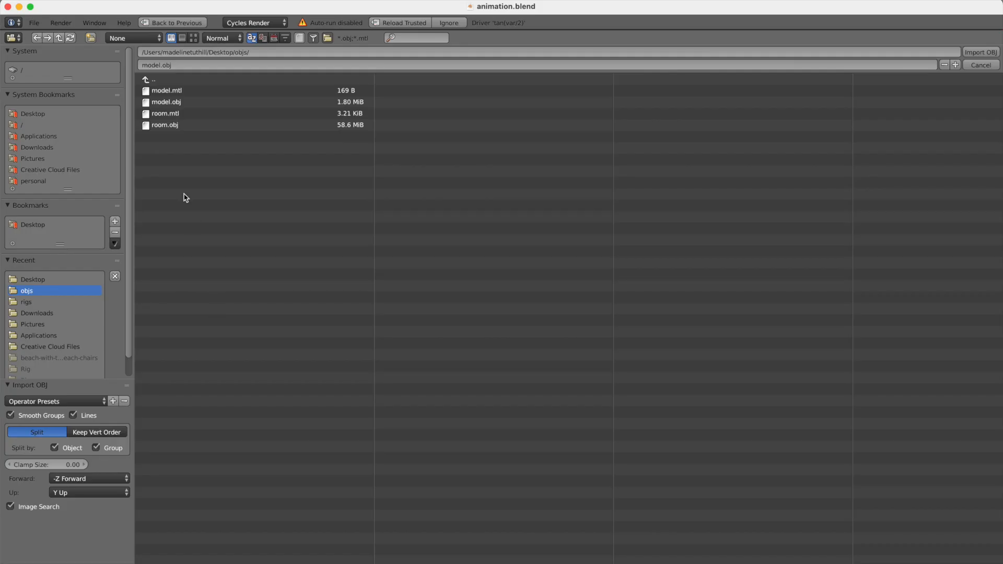
pyautogui.click(981, 52)
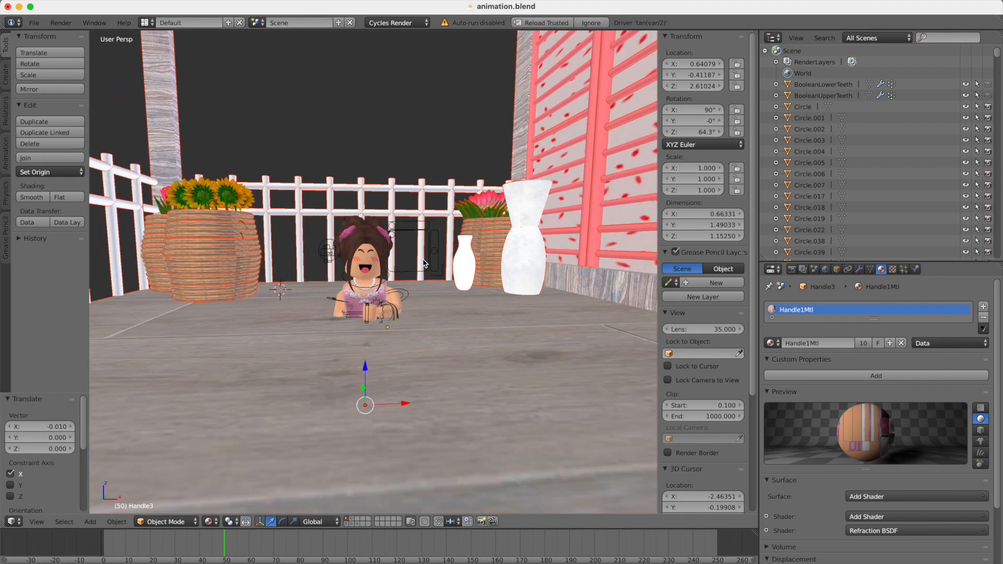
pyautogui.click(35, 171)
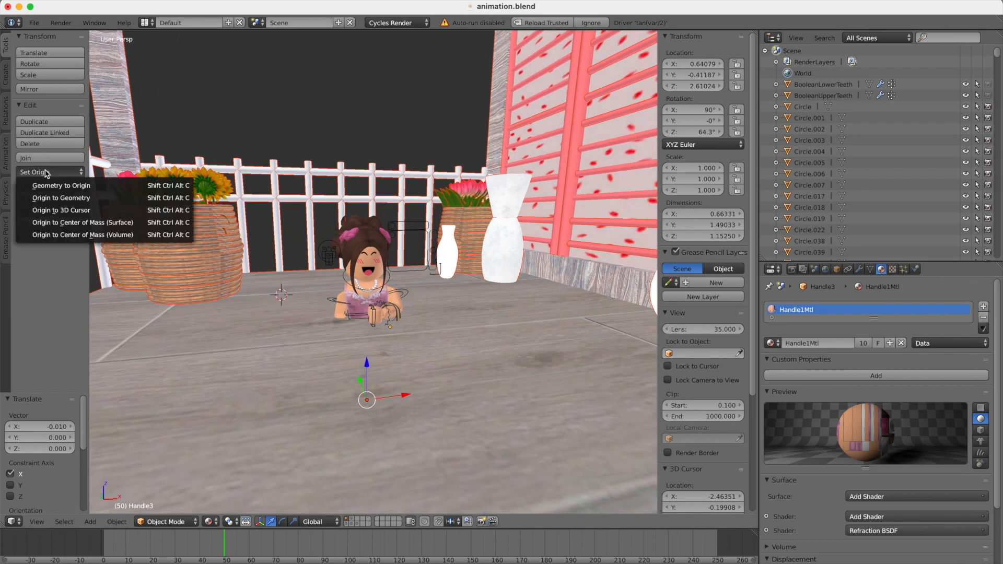
pyautogui.click(60, 197)
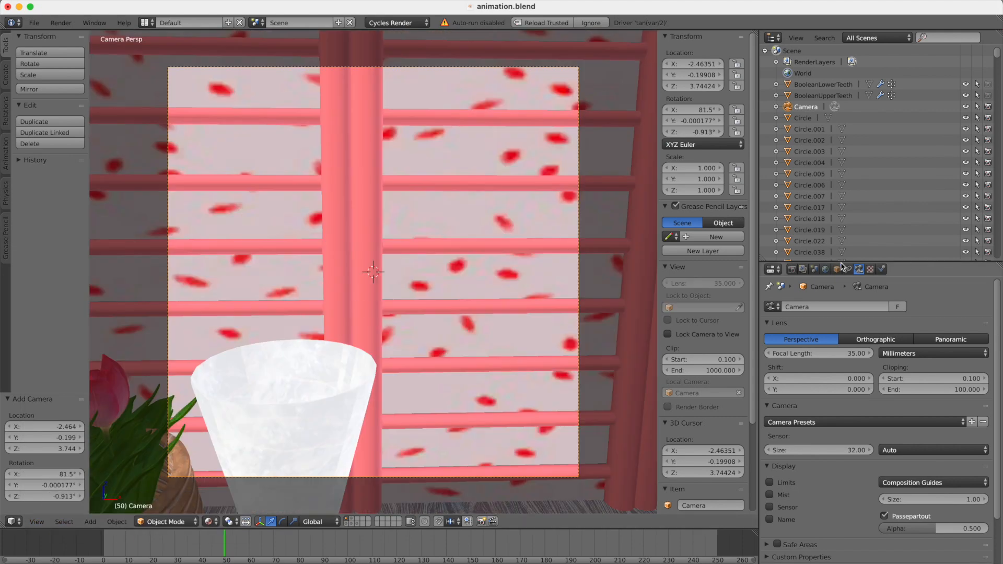
# Set the render resolution width to 1920 in the render settings.
pyautogui.click(771, 268)
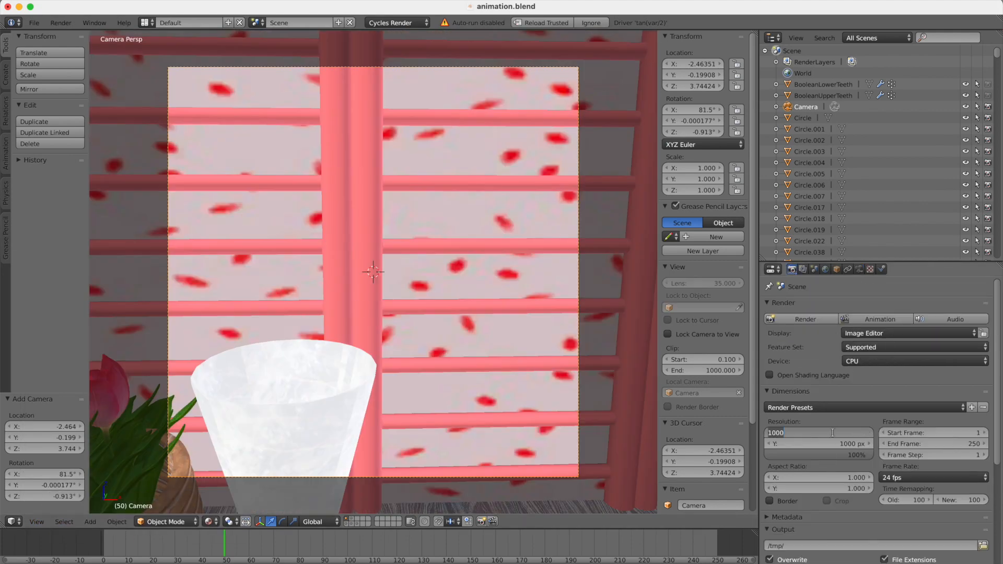
pyautogui.write('1920 px')
pyautogui.click(819, 443)
pyautogui.write('1080')
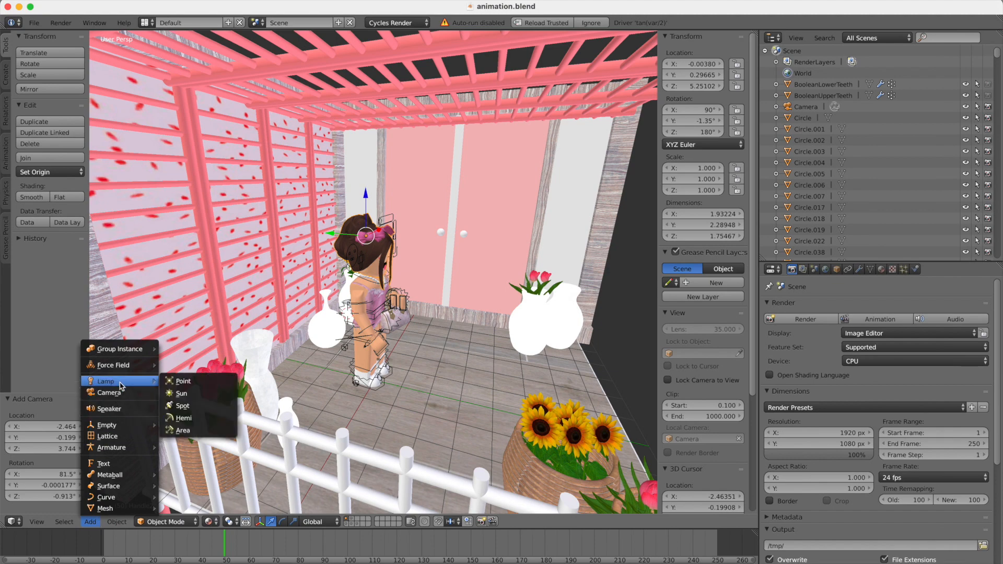
# Add a Hemi lamp to light the porch scene around the avatar.
pyautogui.click(183, 418)
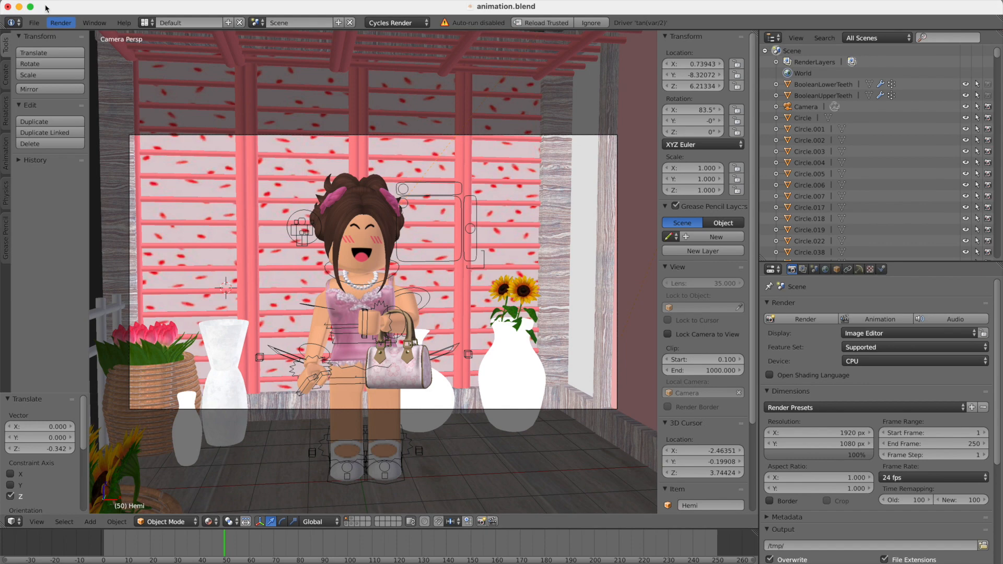
pyautogui.moveTo(295, 292)
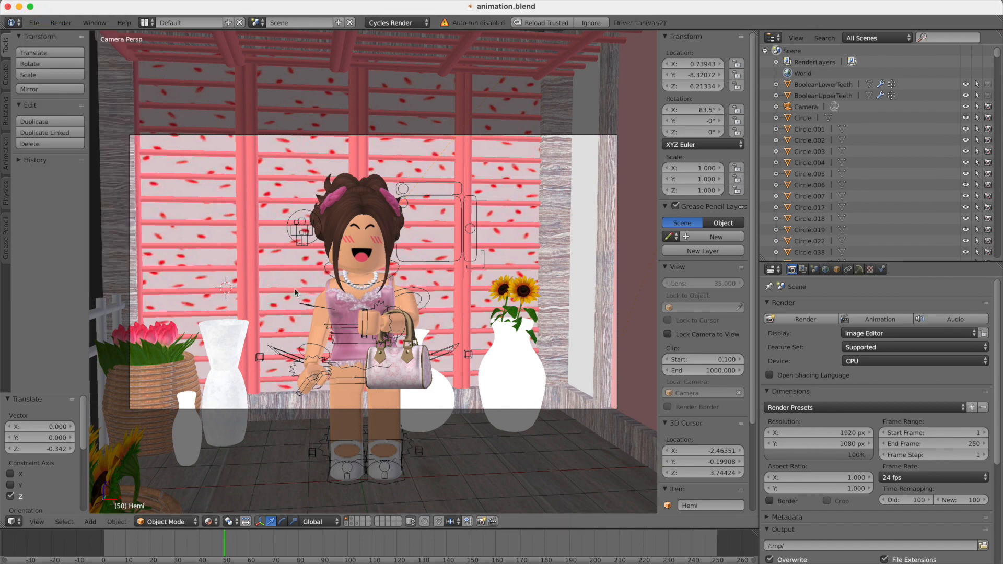
pyautogui.click(207, 521)
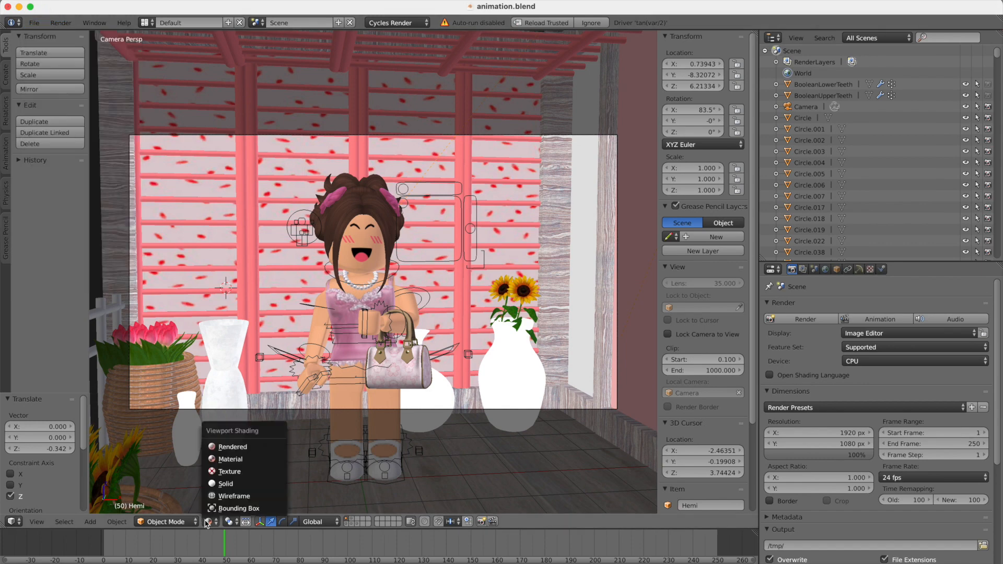
# Preview rendered lighting, review the Hemi lamp data and enable world Ambient Occlusion.
pyautogui.click(231, 446)
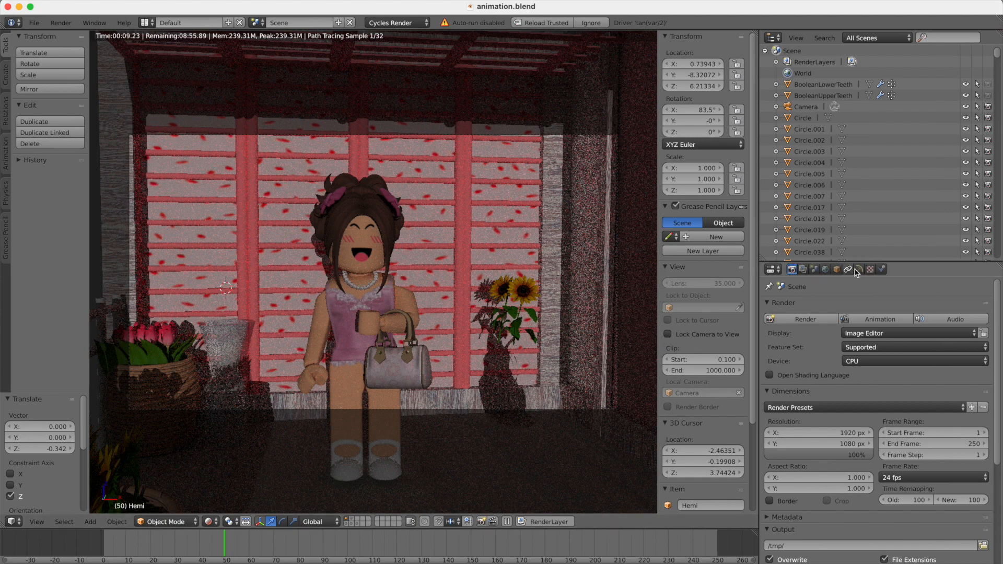
pyautogui.click(859, 269)
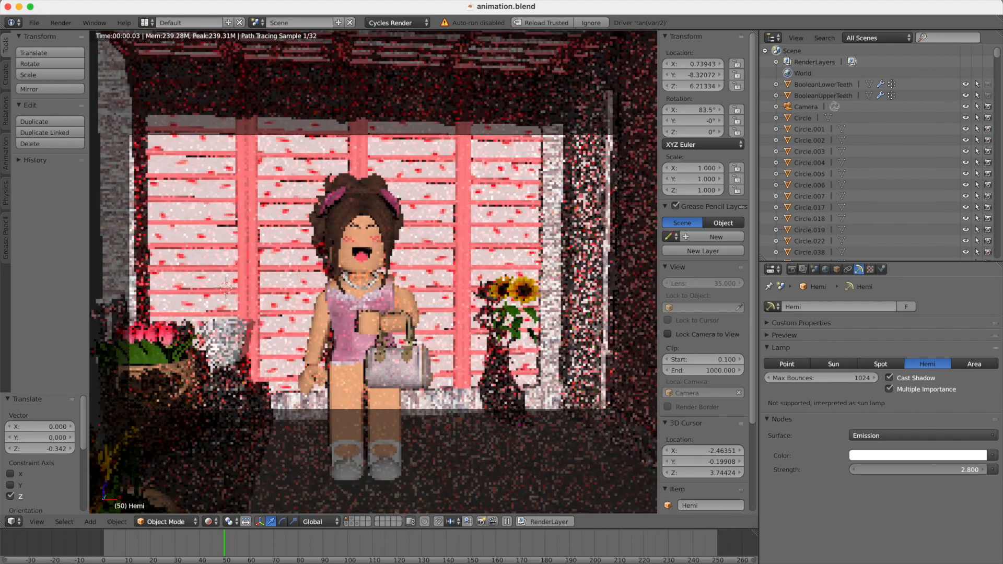
pyautogui.click(919, 456)
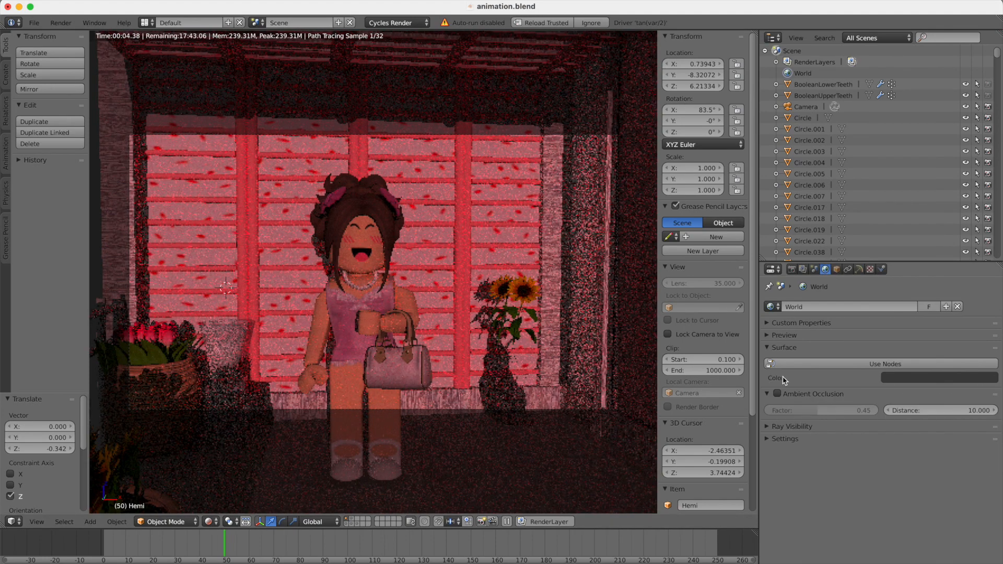
pyautogui.click(774, 393)
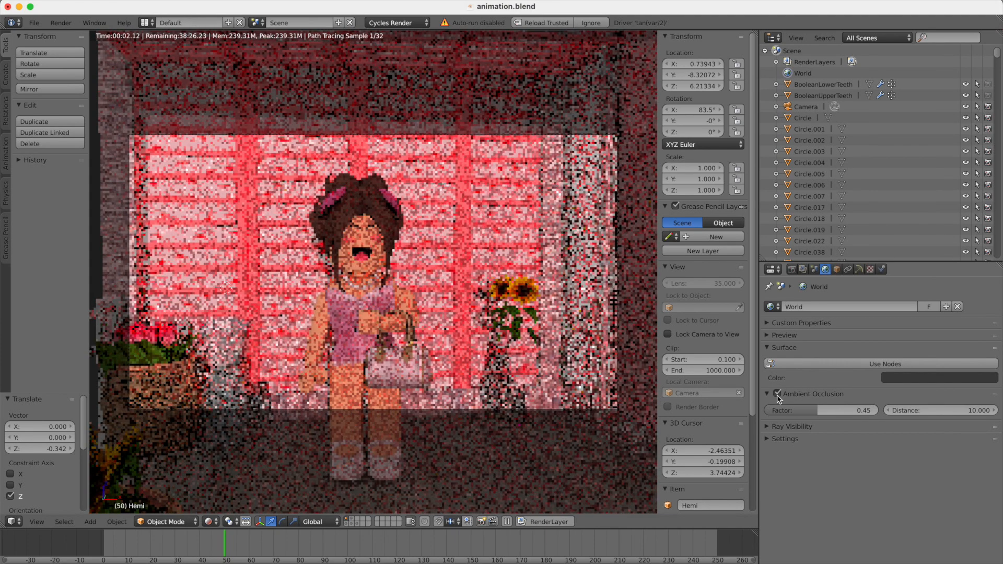
pyautogui.click(210, 521)
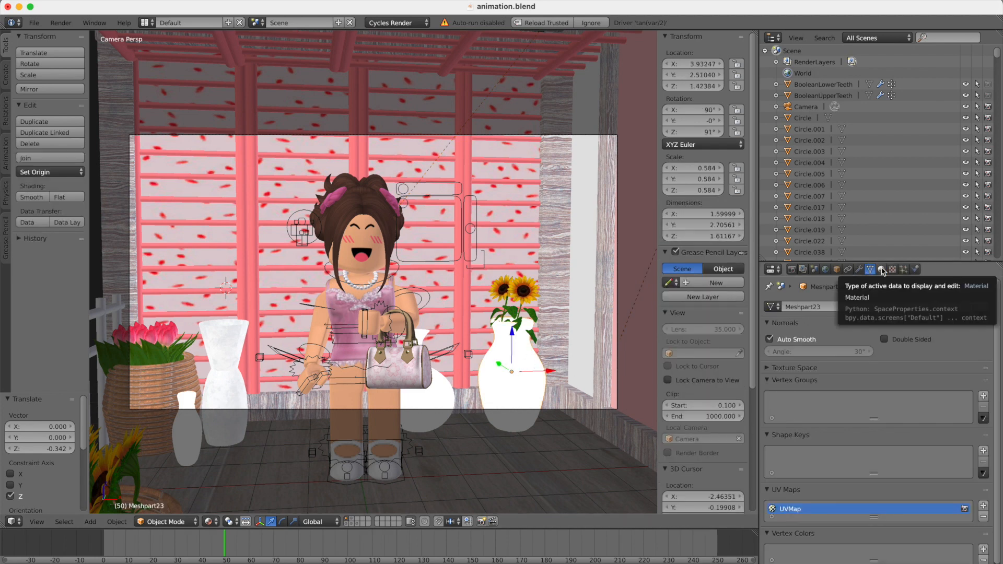
# Switch the sunflower vase's surface shader to Glossy BSDF and preview it rendered.
pyautogui.click(882, 269)
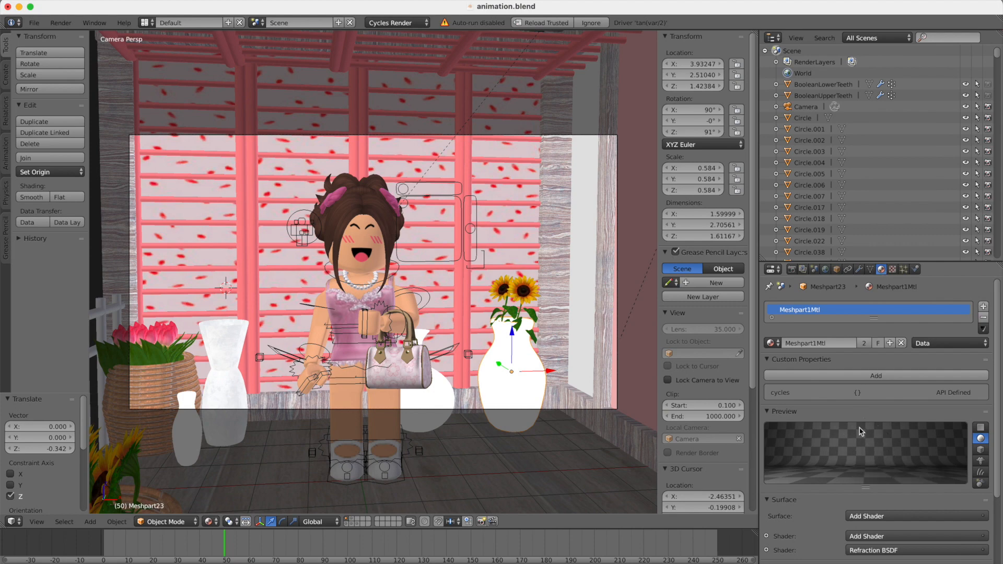
pyautogui.click(867, 516)
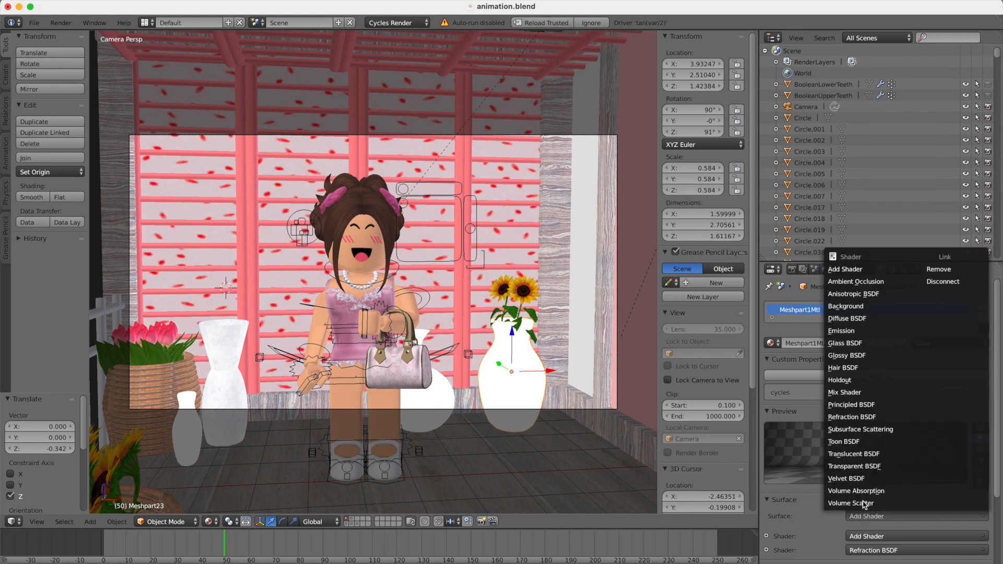
pyautogui.click(846, 355)
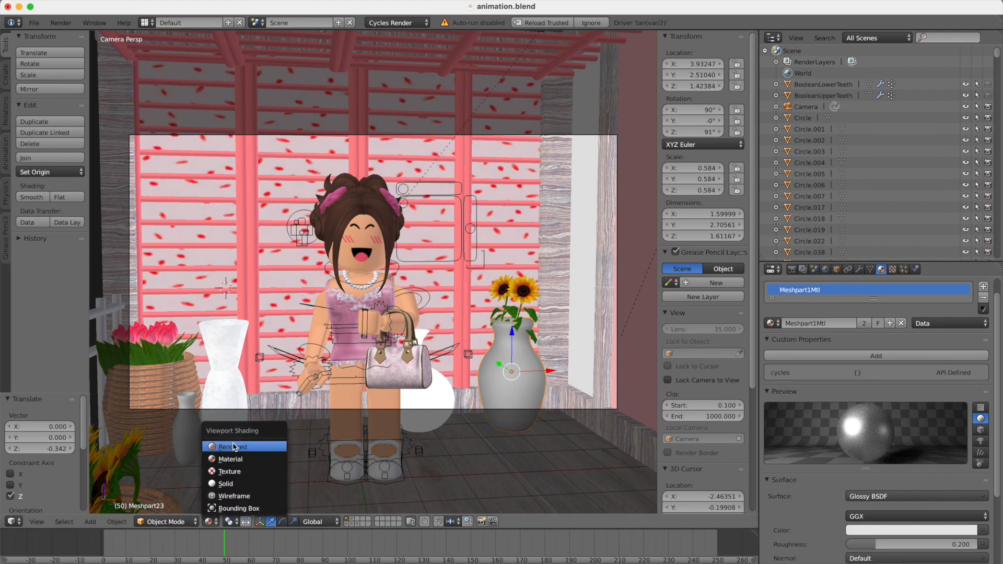
pyautogui.click(233, 446)
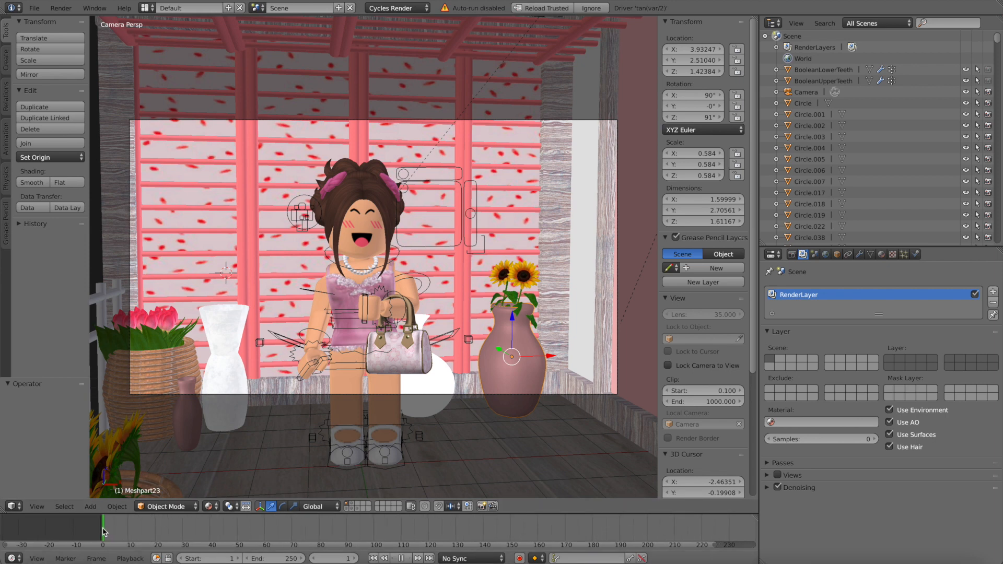
# Set render output format to AVI JPEG in RGB colour.
pyautogui.click(773, 255)
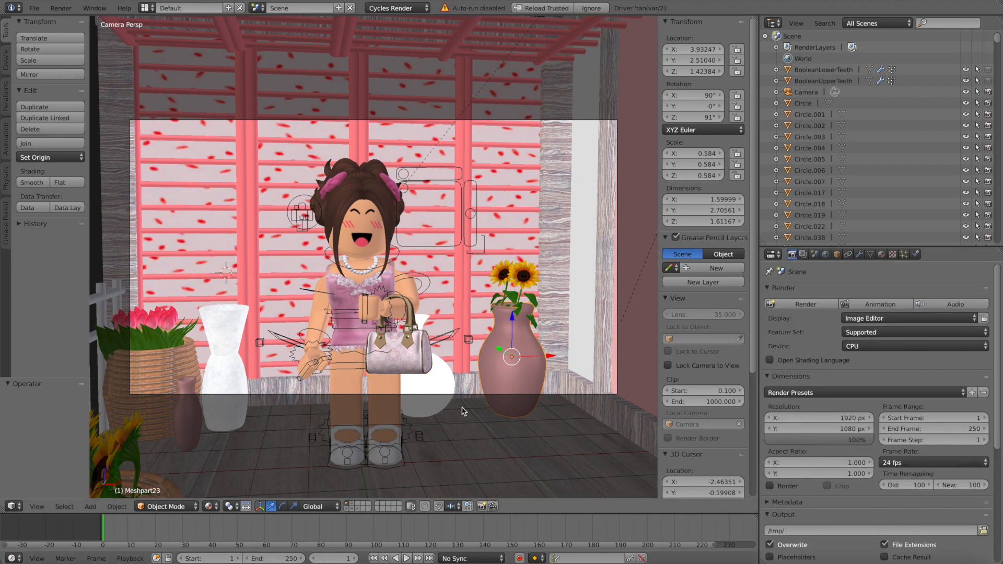
pyautogui.scroll(-3)
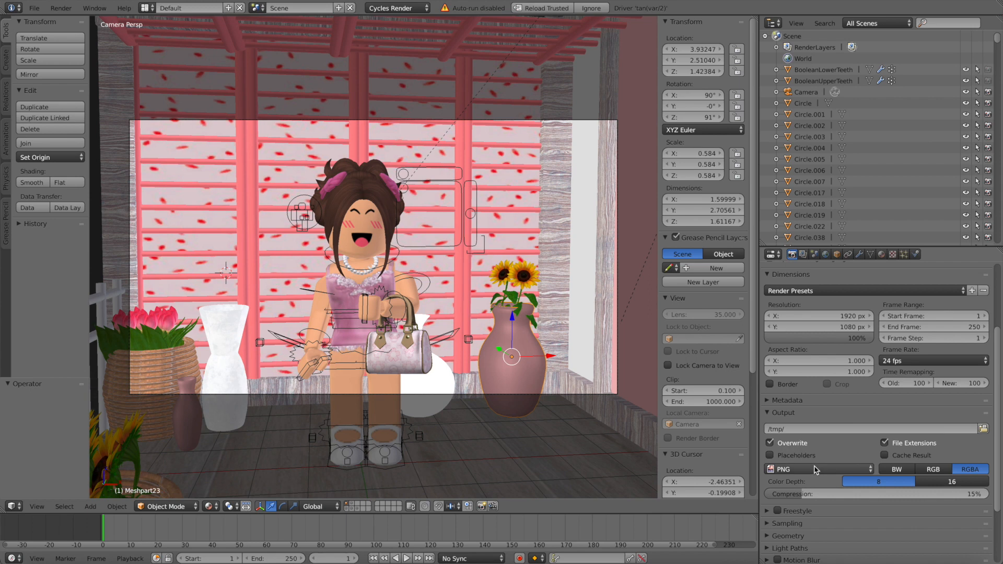
pyautogui.click(818, 469)
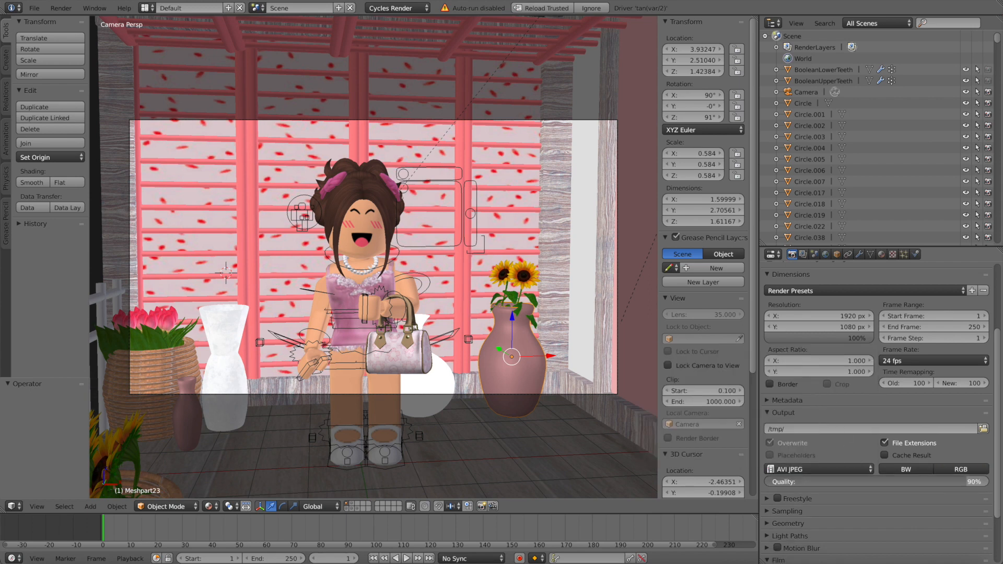
pyautogui.click(958, 481)
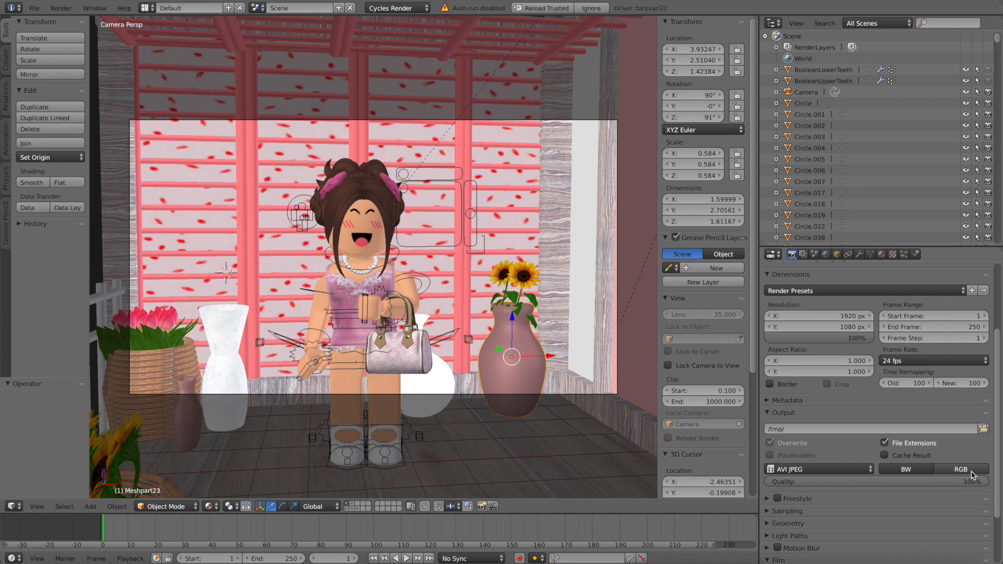
pyautogui.click(961, 469)
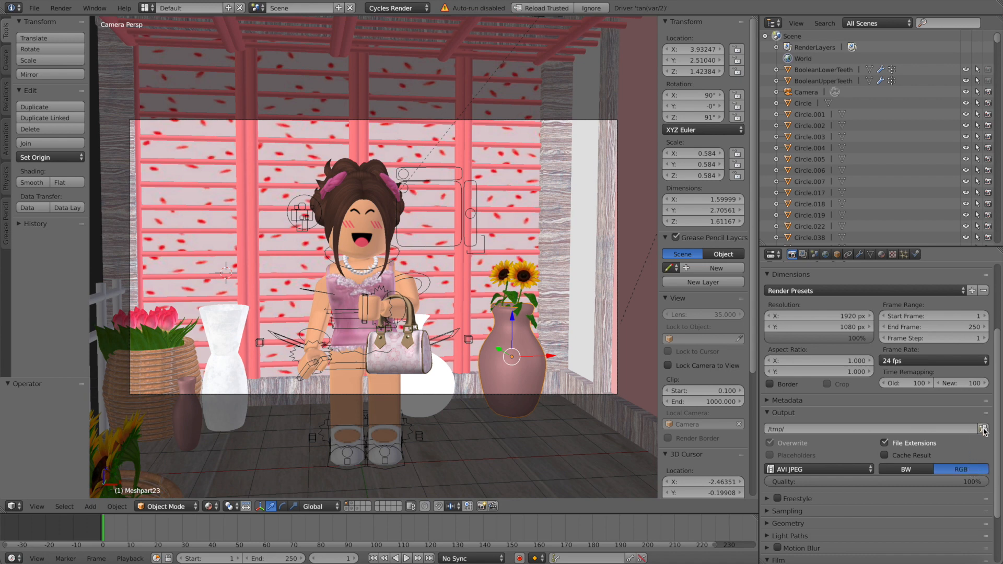
# Direct the rendered video to the animationgfx folder on the Desktop.
pyautogui.click(984, 429)
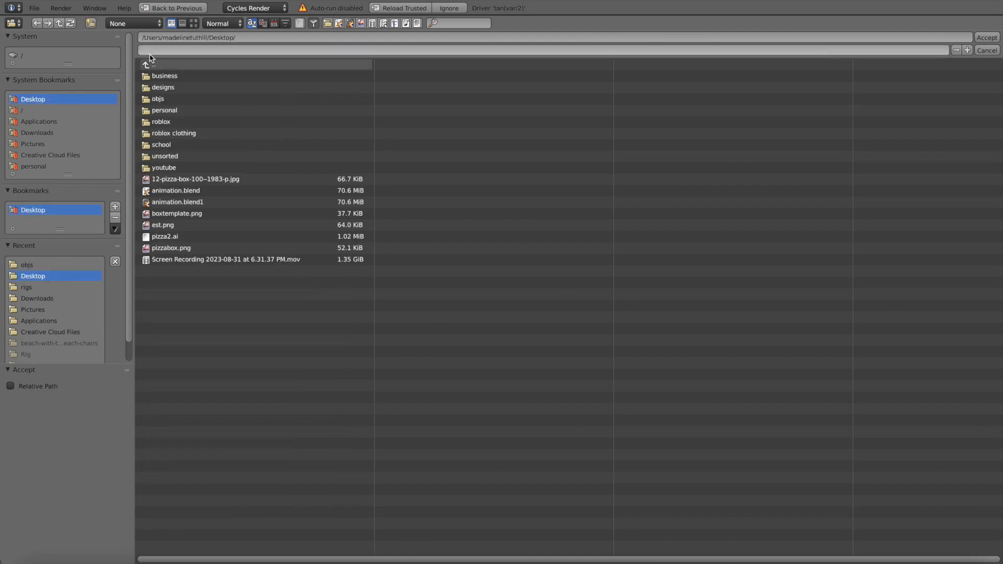
pyautogui.write('animationgfx')
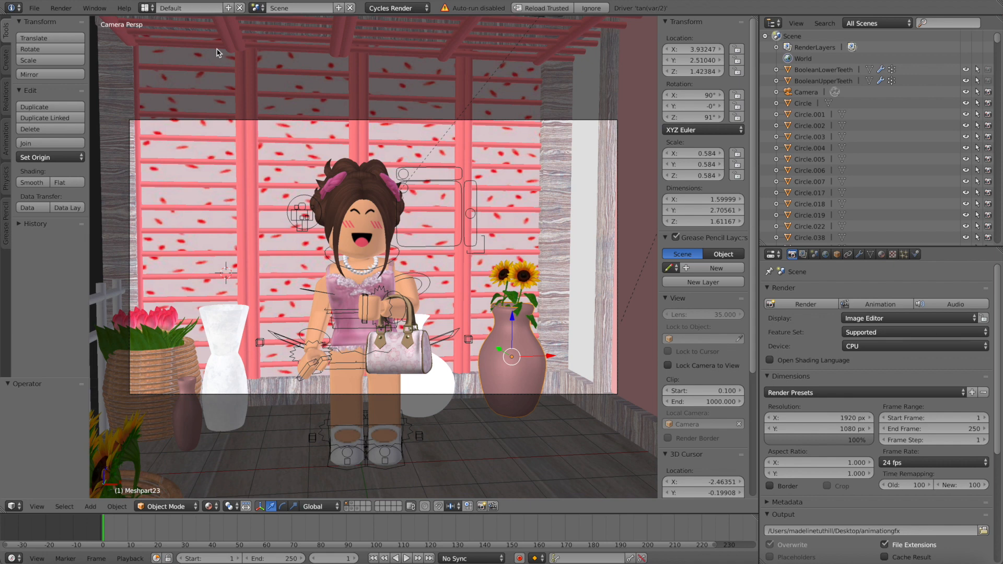
pyautogui.moveTo(465, 283)
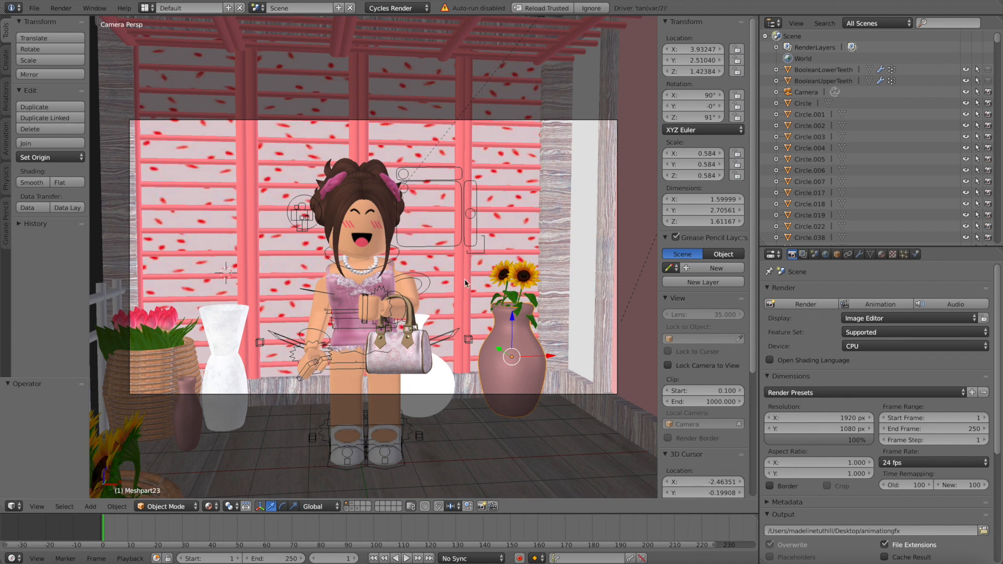
pyautogui.moveTo(365, 224)
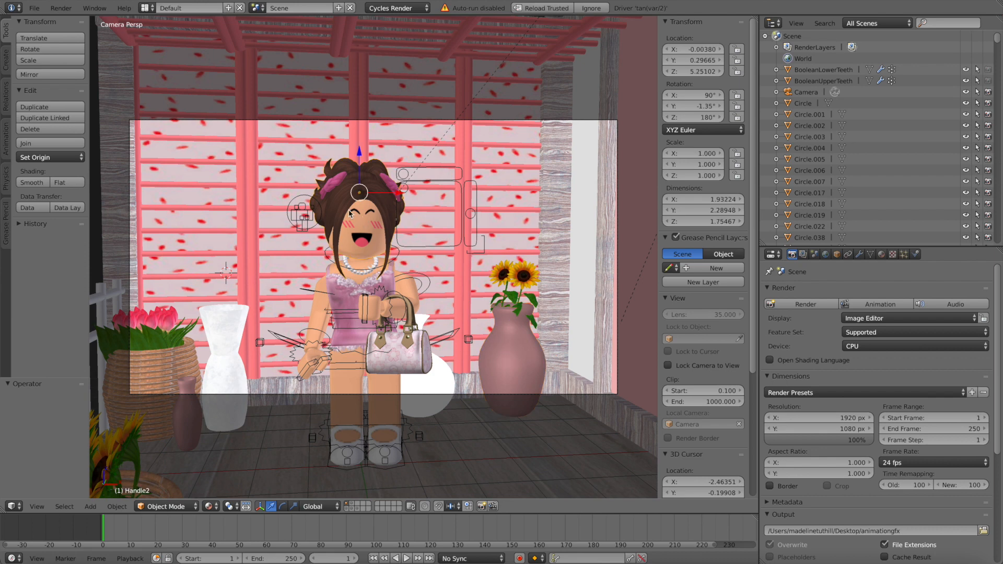
# Keyframe the head handle's LocRotScale at frame 1 and its tilted pose at frame 50.
pyautogui.click(117, 506)
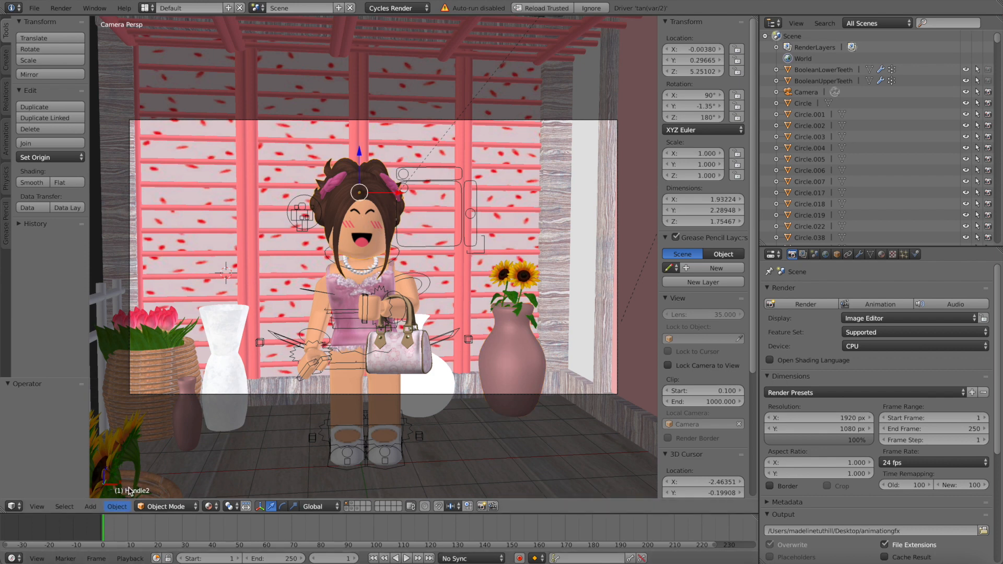
pyautogui.press('i')
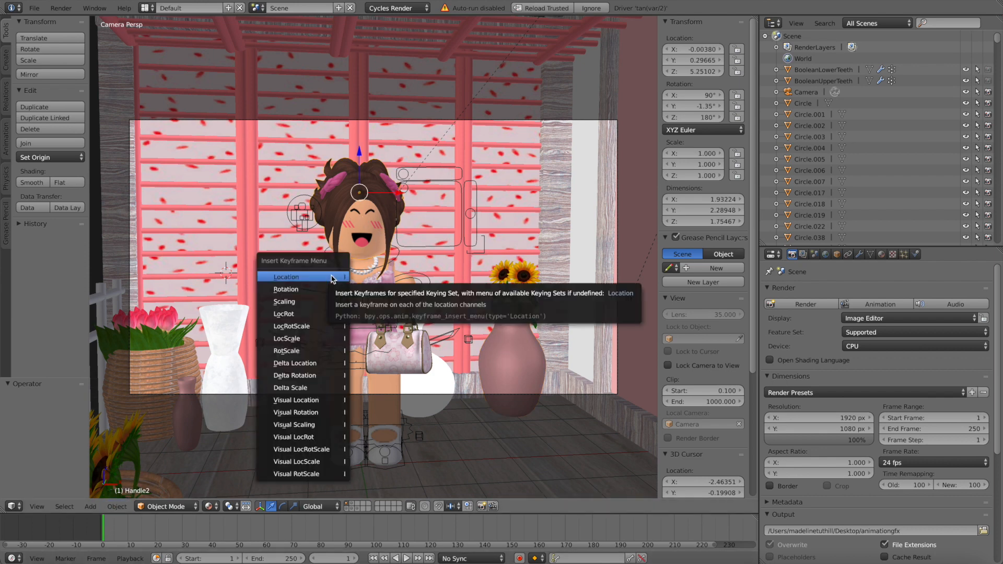
pyautogui.click(287, 275)
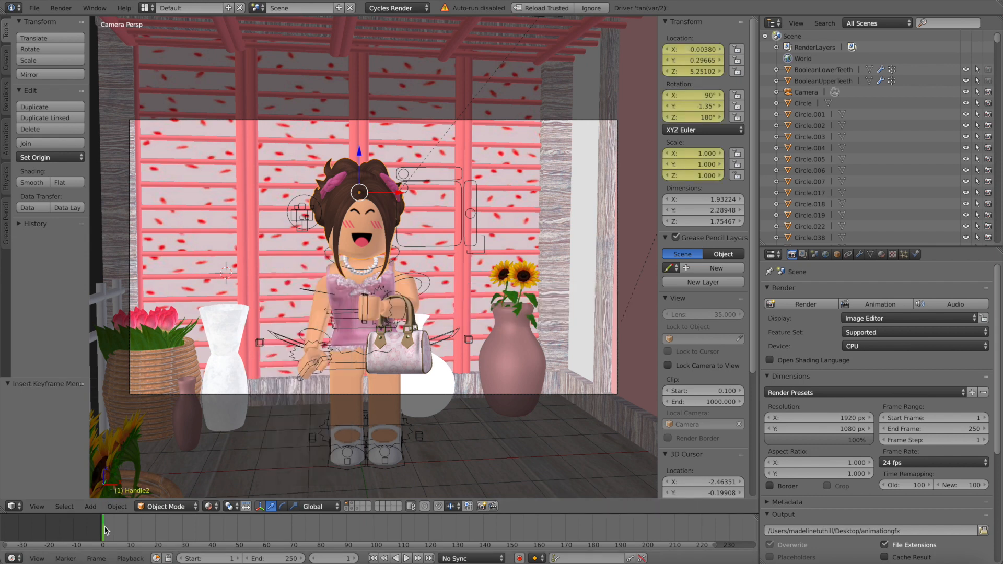
pyautogui.click(406, 558)
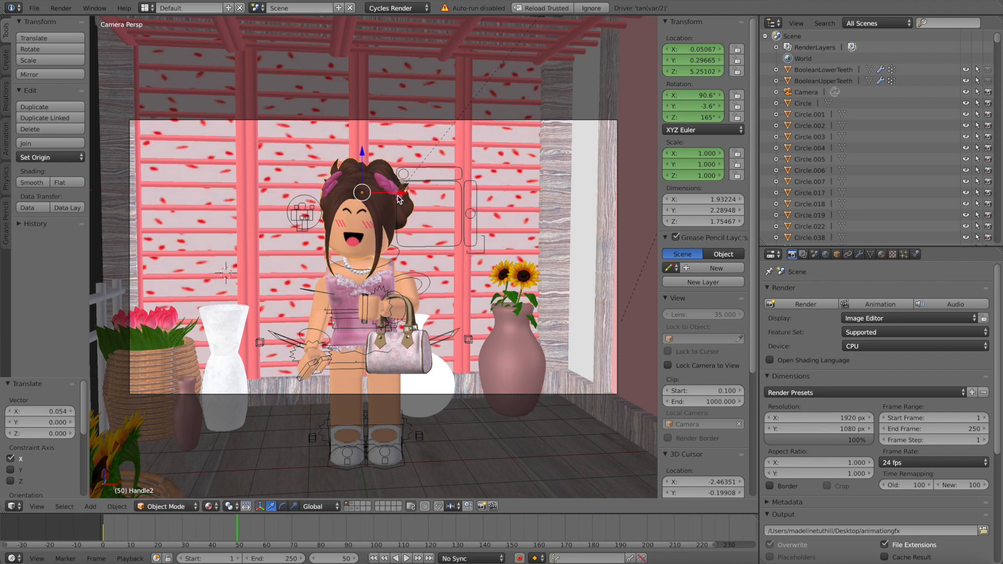
pyautogui.press('i')
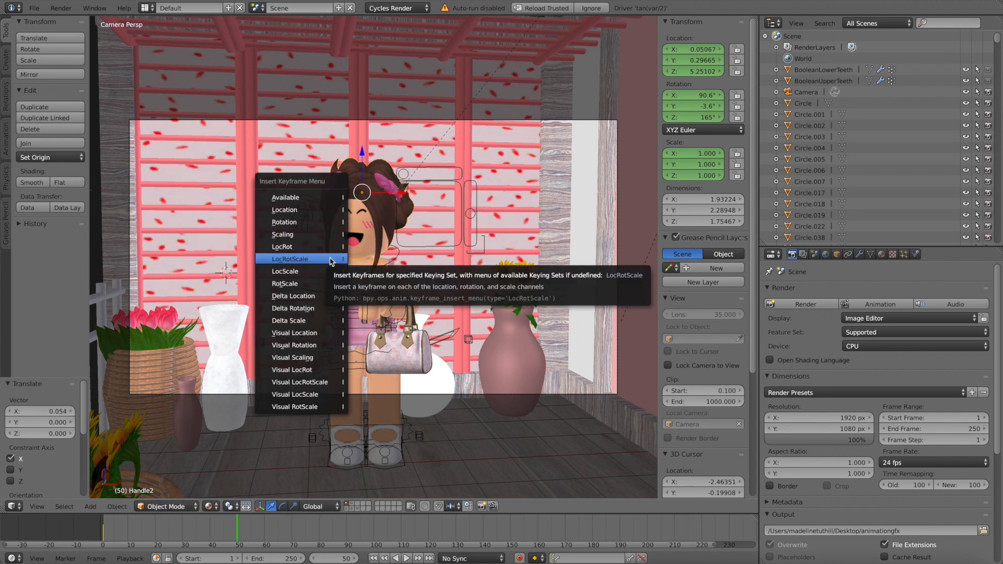
pyautogui.click(289, 258)
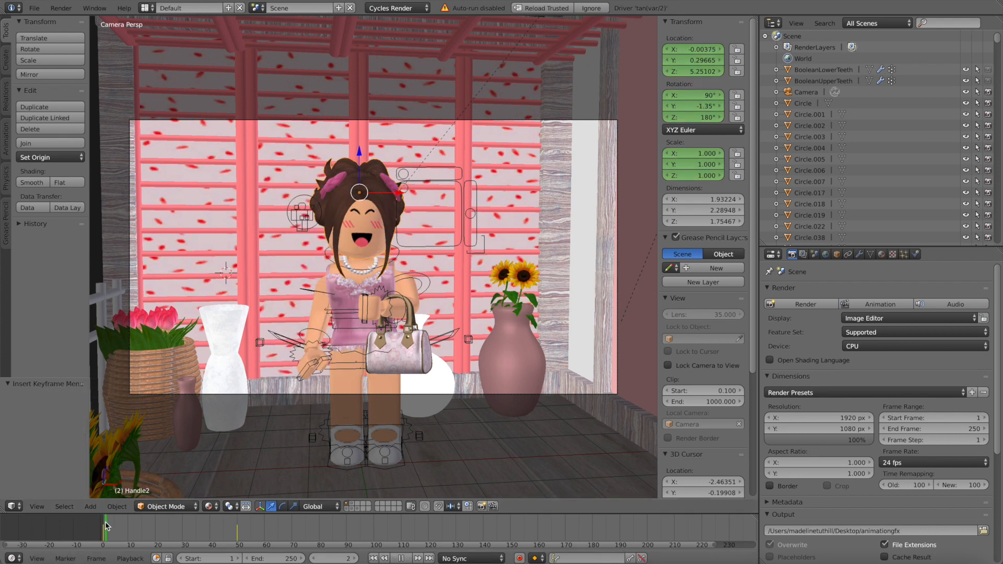
# Return to frame 1 and select the avatar's arm bones for posing.
pyautogui.click(192, 525)
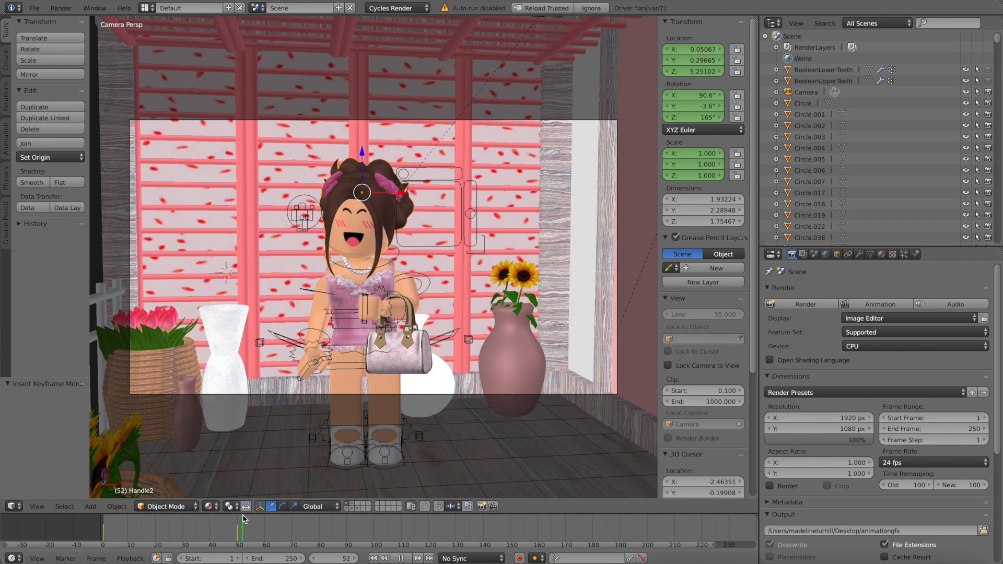
pyautogui.click(112, 518)
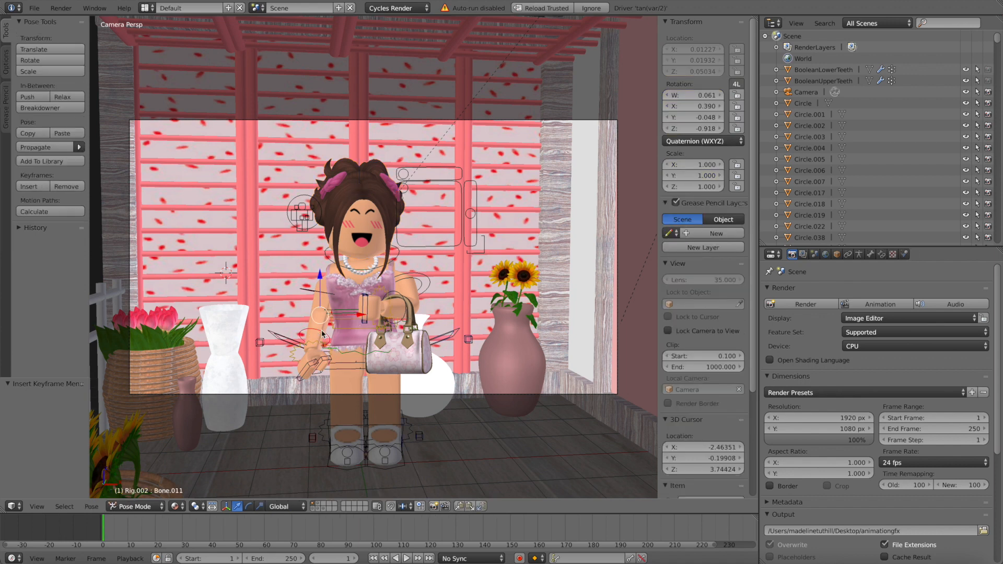
pyautogui.moveTo(225, 382)
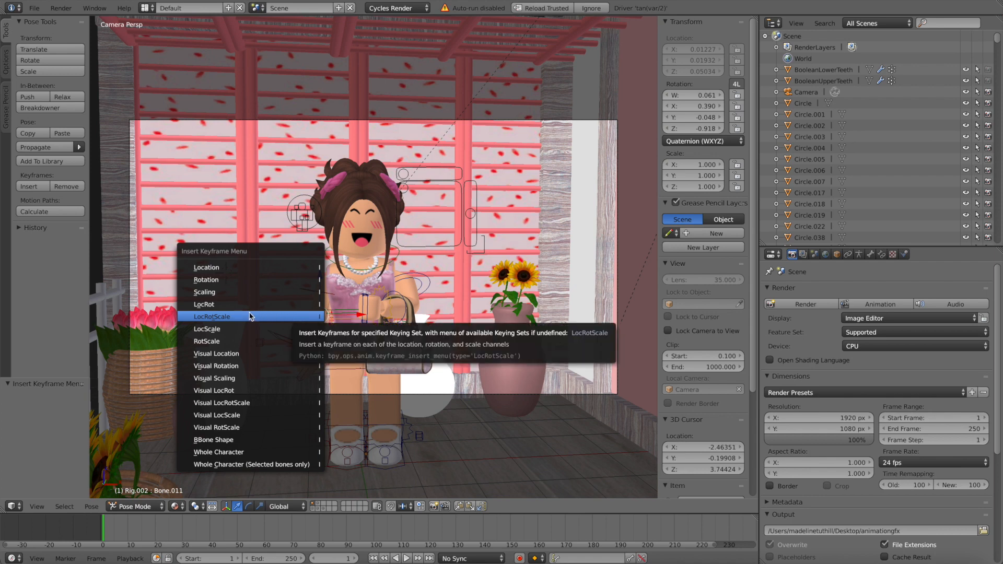
# Keyframe the arm bone at frame 1, then raise the arm toward her face at frame 80.
pyautogui.click(212, 315)
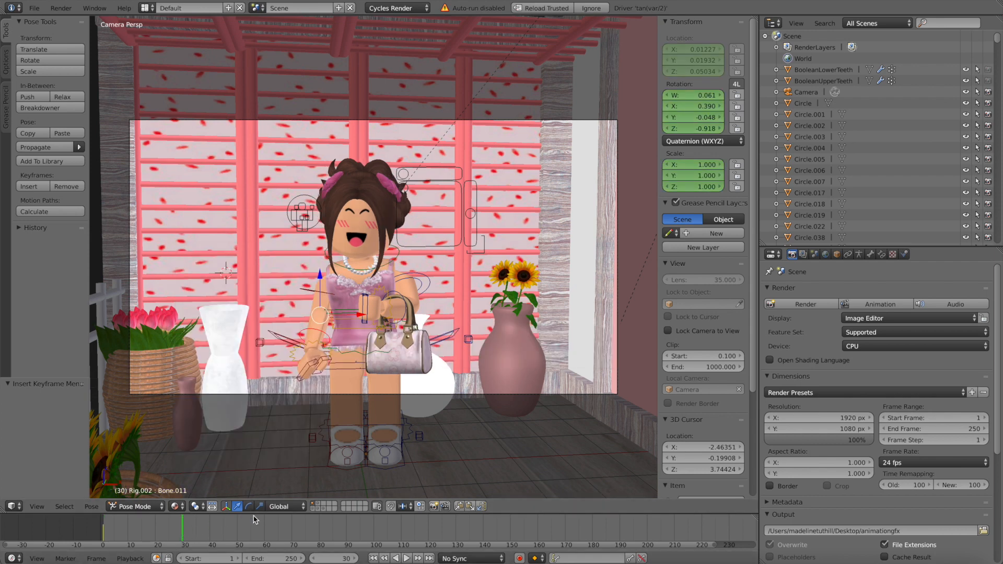
pyautogui.click(319, 530)
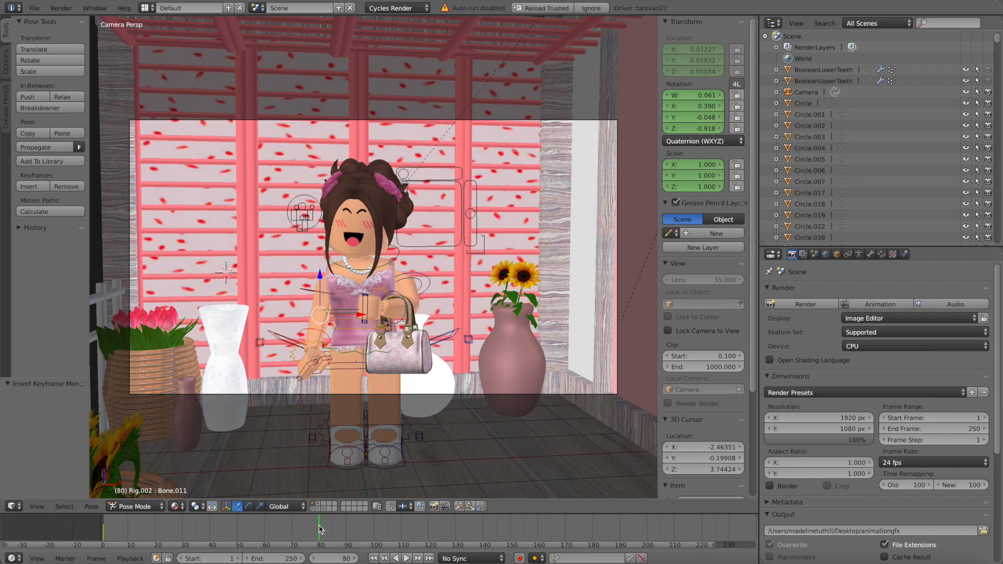
pyautogui.click(319, 292)
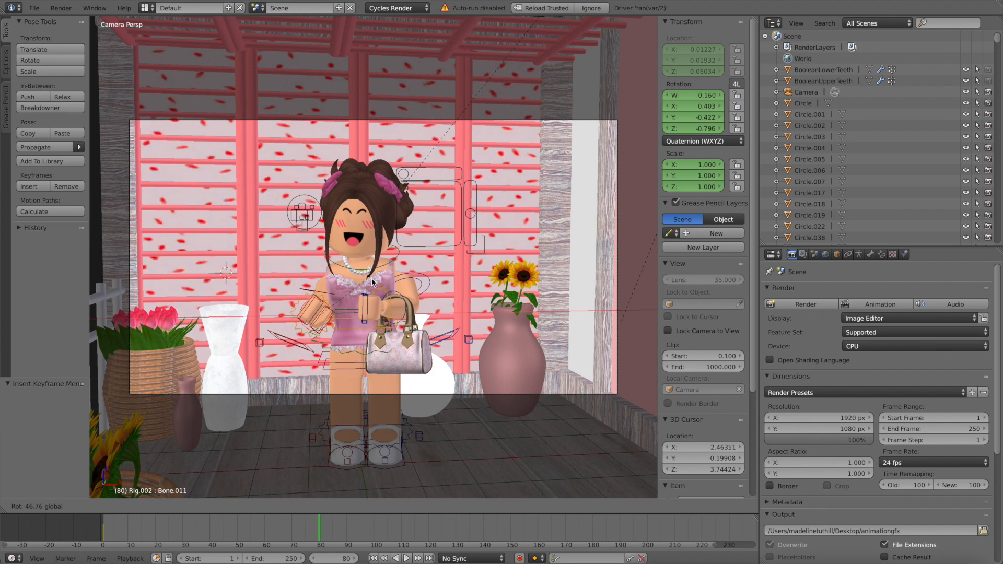
pyautogui.moveTo(370, 284); pyautogui.dragTo(380, 313)
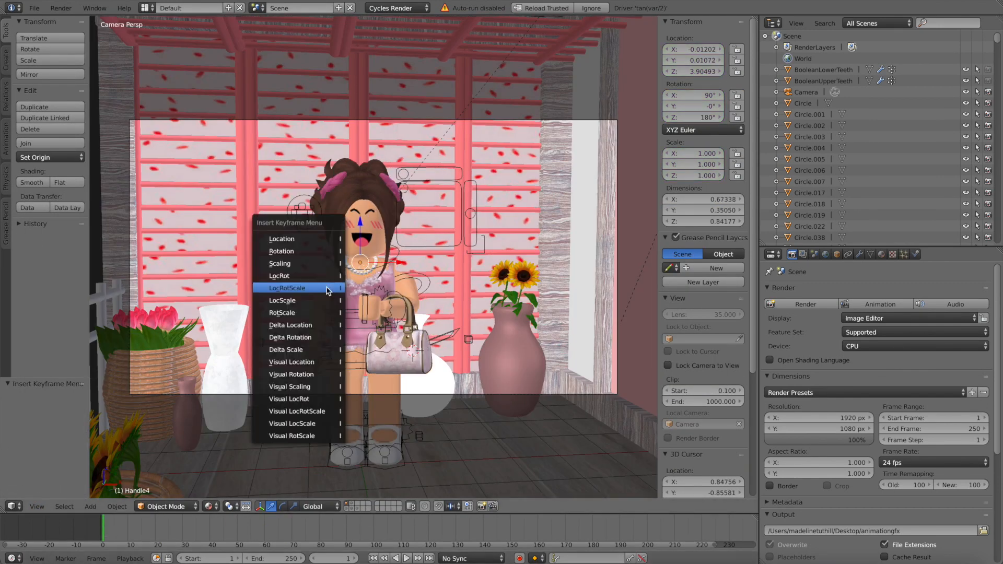
# Keyframe Handle4, then turn Bone.002 slightly to rotate the body later in the 100-frame animation.
pyautogui.click(286, 287)
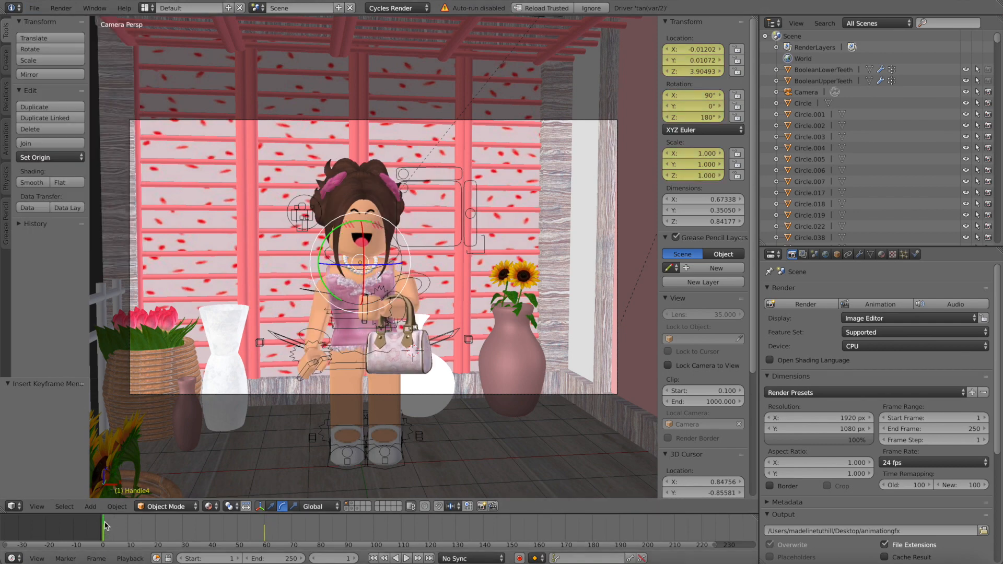
pyautogui.click(164, 505)
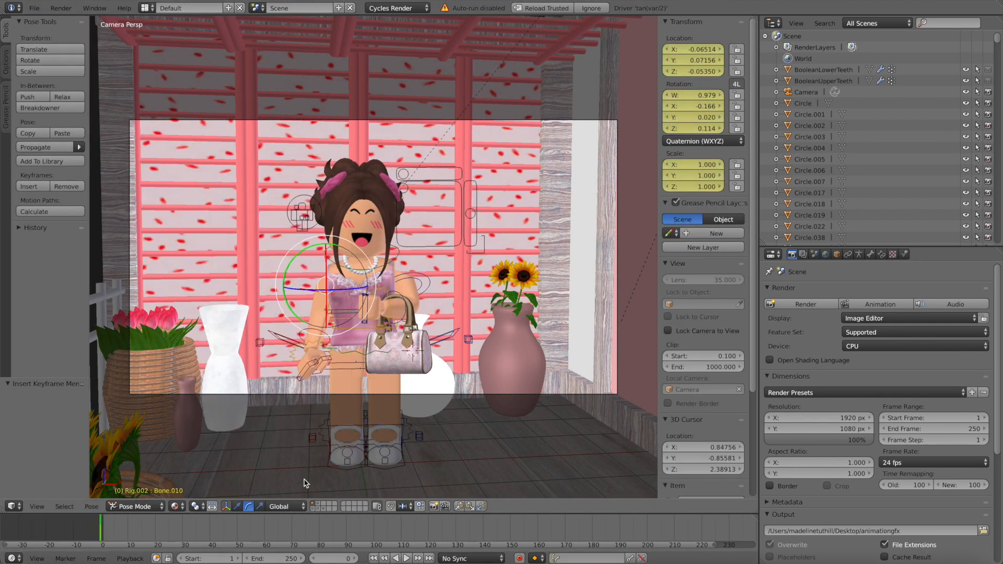
pyautogui.click(291, 525)
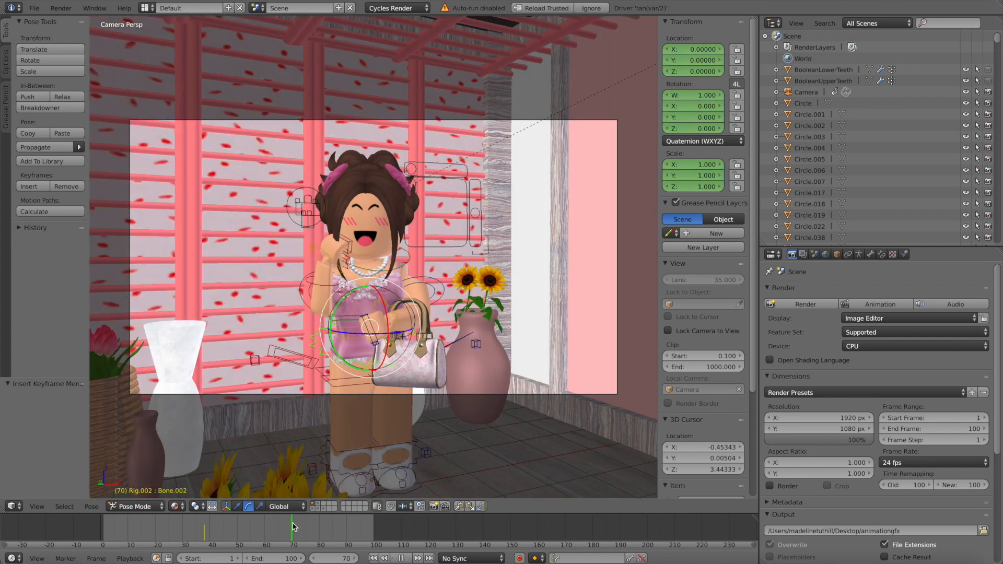
pyautogui.moveTo(380, 329); pyautogui.dragTo(400, 338)
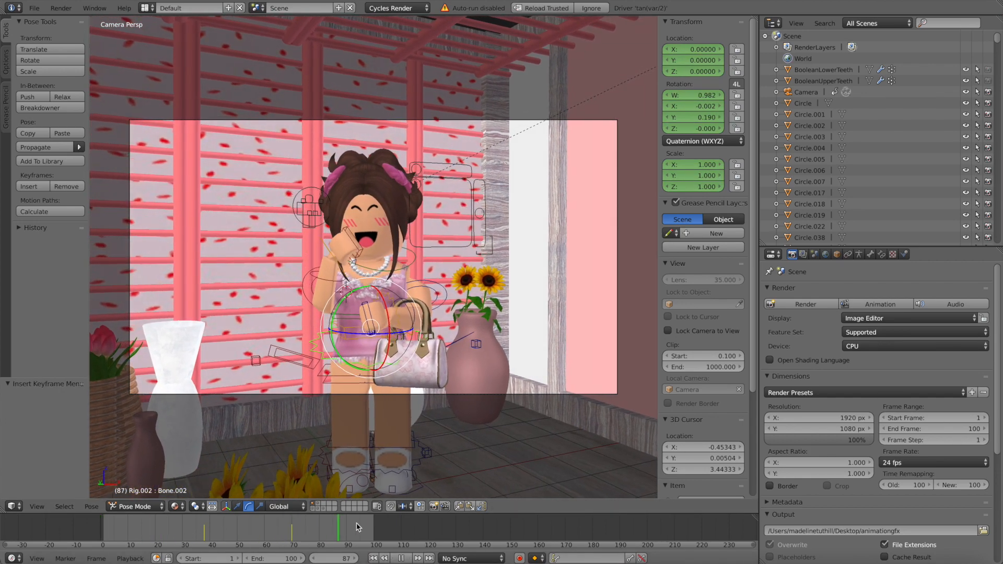
pyautogui.click(286, 527)
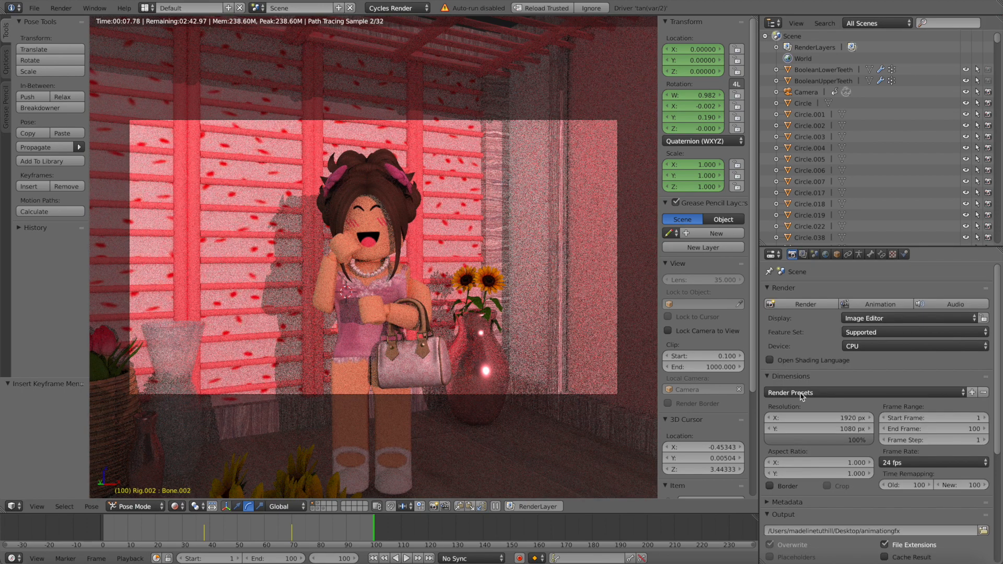
# Preview the scene with rendered shading before moving to iMovie's Projects view.
pyautogui.scroll(-3)
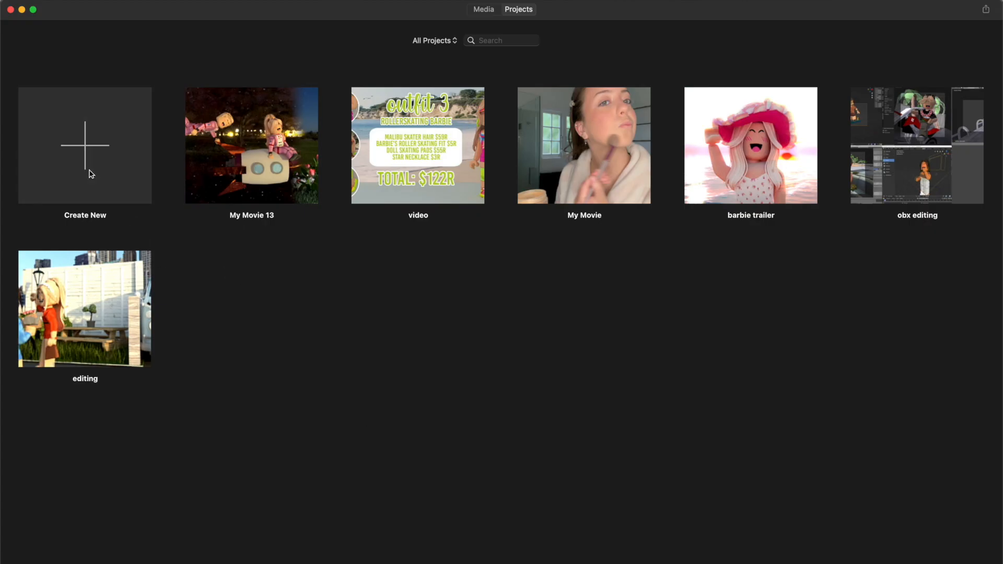
# Create project My Movie 14 and import animationgfx0001-0100.avi from the Desktop onto its timeline.
pyautogui.click(85, 145)
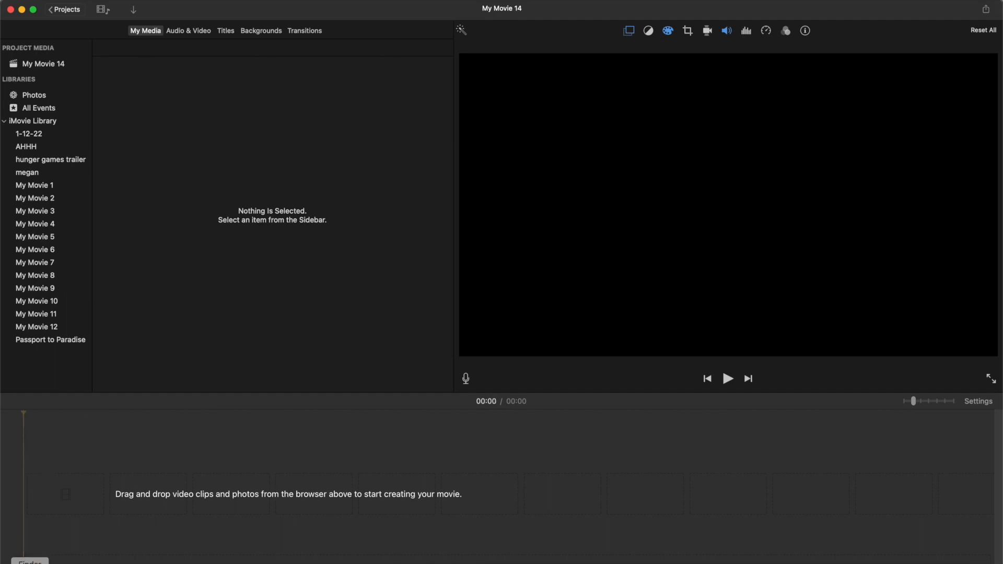
pyautogui.click(132, 9)
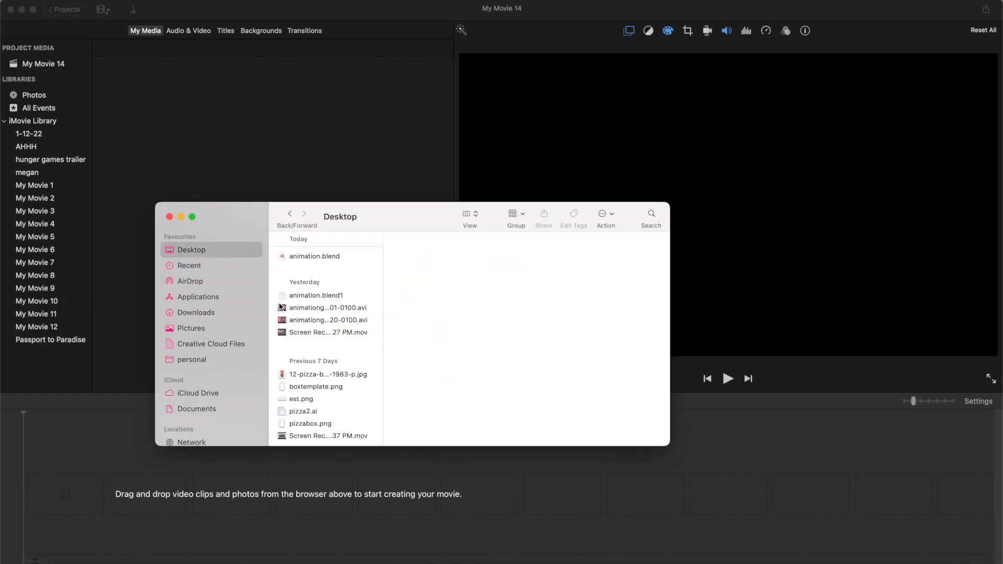
pyautogui.click(327, 307)
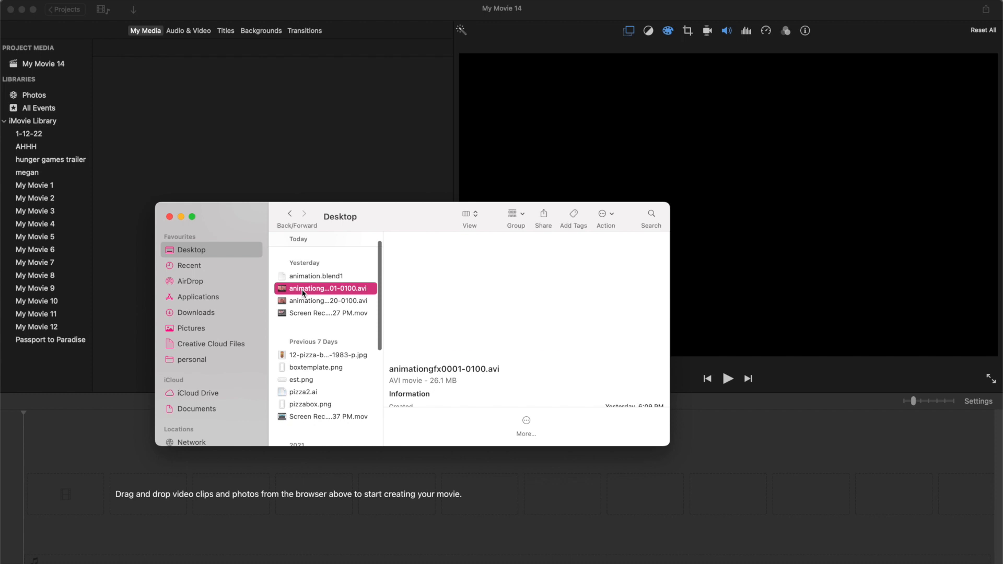
pyautogui.click(326, 300)
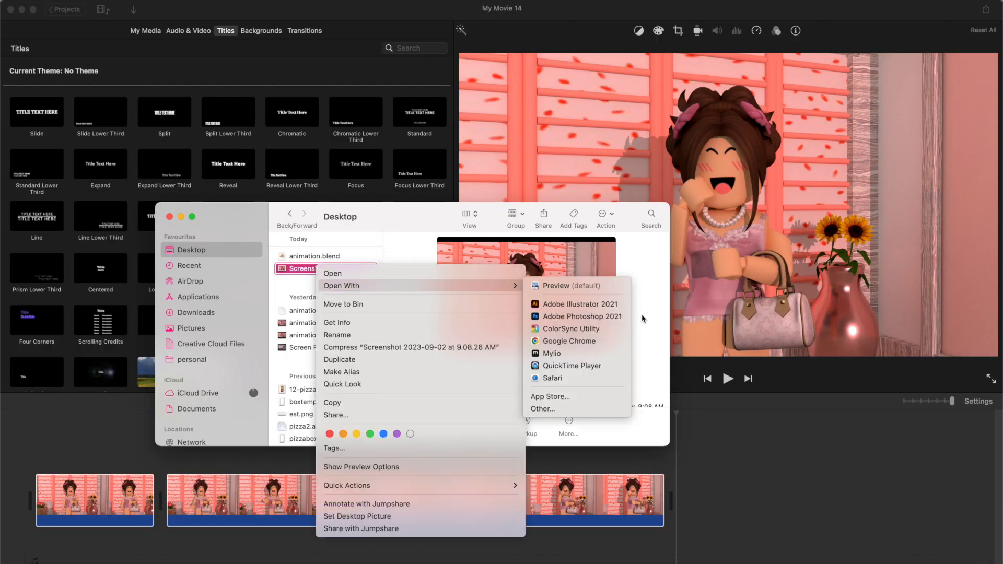
# Gaussian-blur the balcony screenshot and give the pink mxddsie script text a Stroke outline.
pyautogui.click(581, 315)
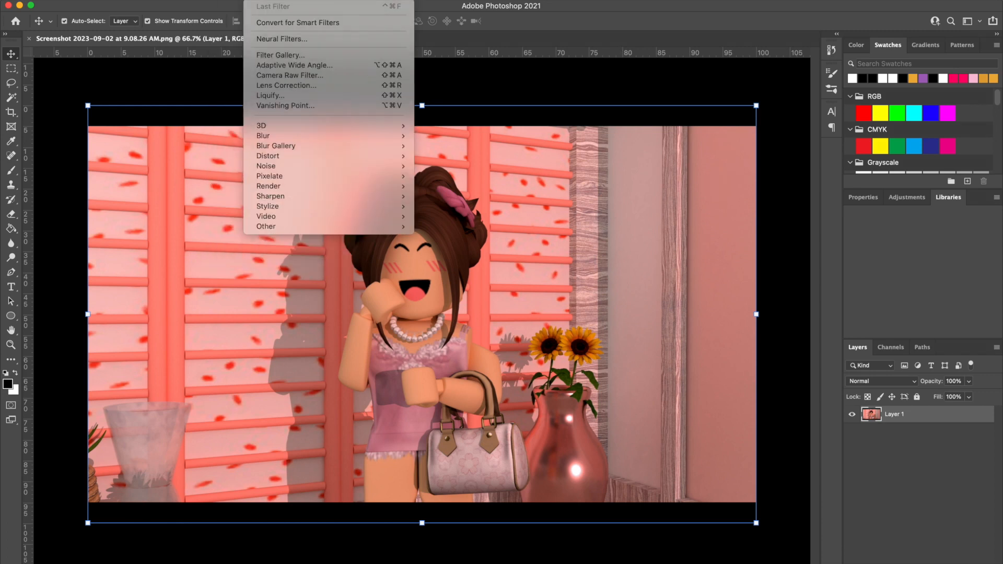
pyautogui.moveTo(263, 135)
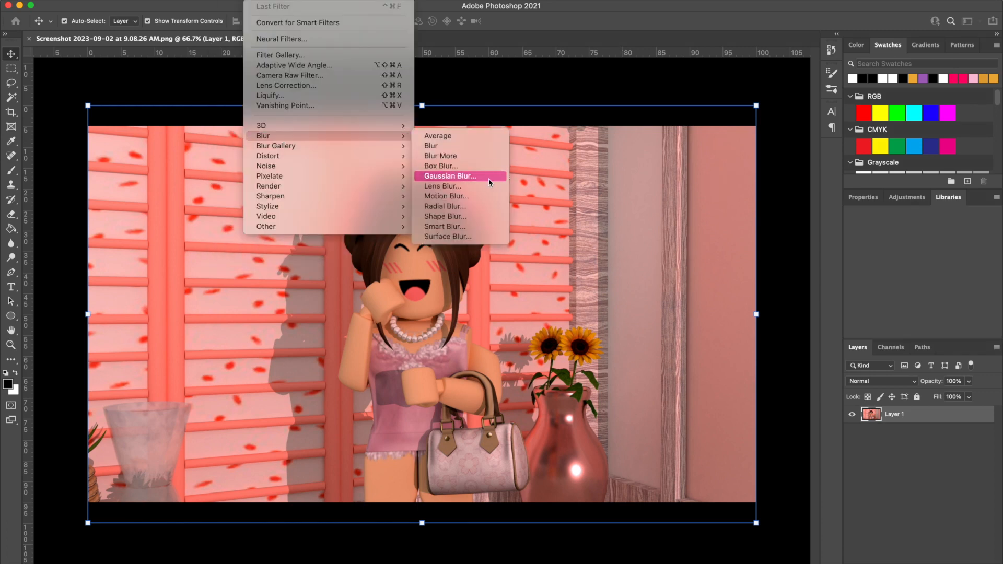
pyautogui.click(449, 175)
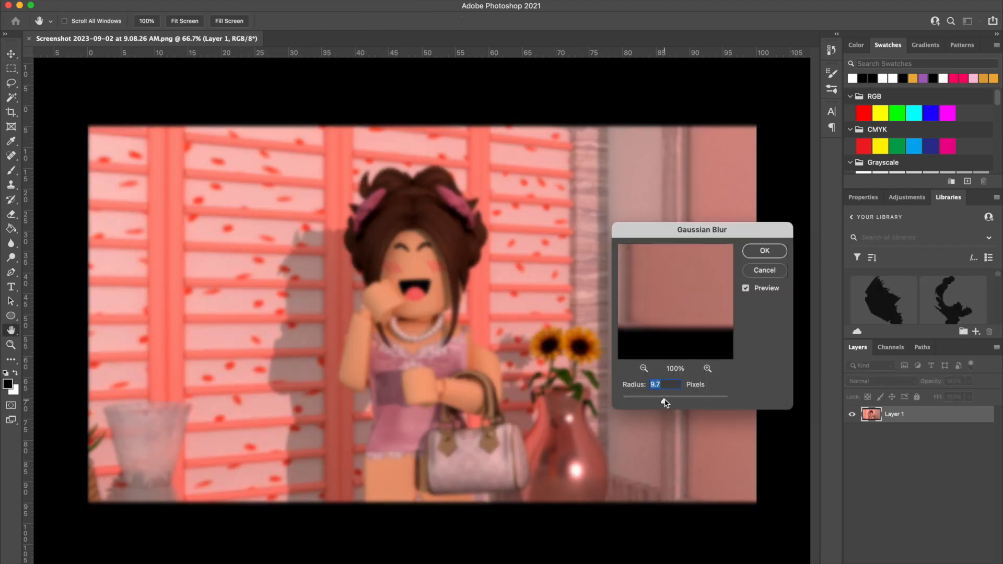
pyautogui.click(764, 250)
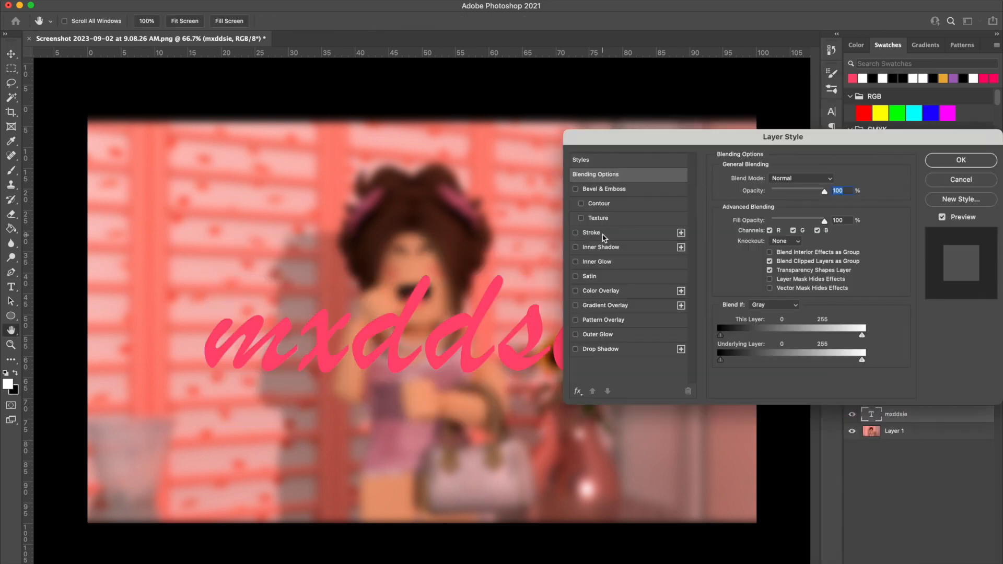
pyautogui.click(960, 158)
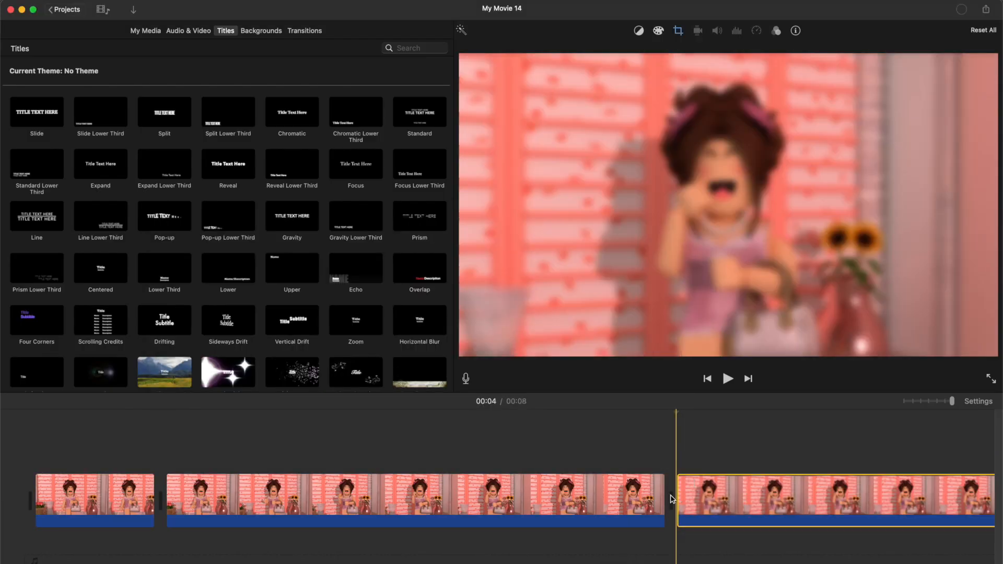
# Place the mxddsie text image as a Cutaway over the blurred clip and show the Transitions list.
pyautogui.click(727, 378)
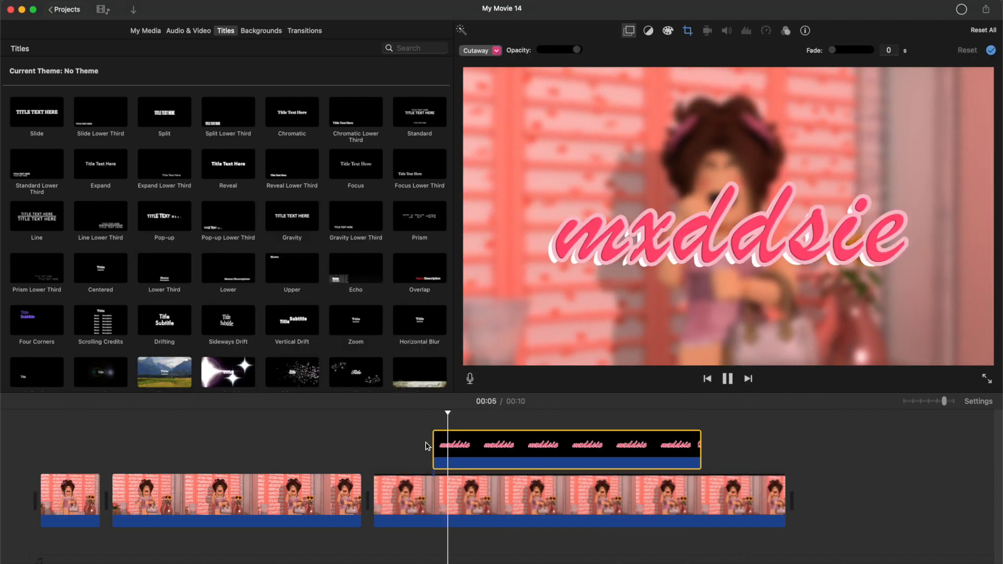
pyautogui.click(304, 30)
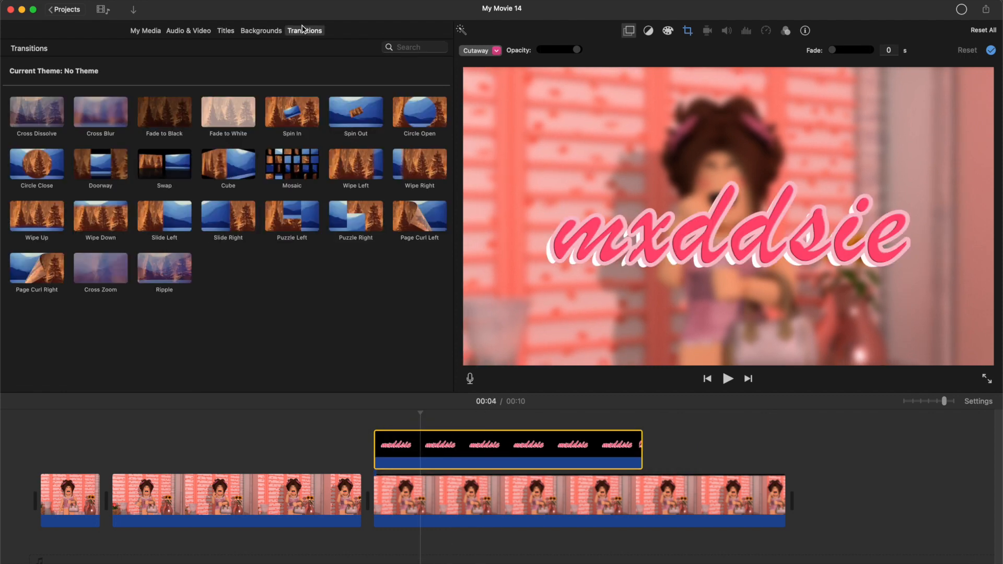
pyautogui.moveTo(101, 272)
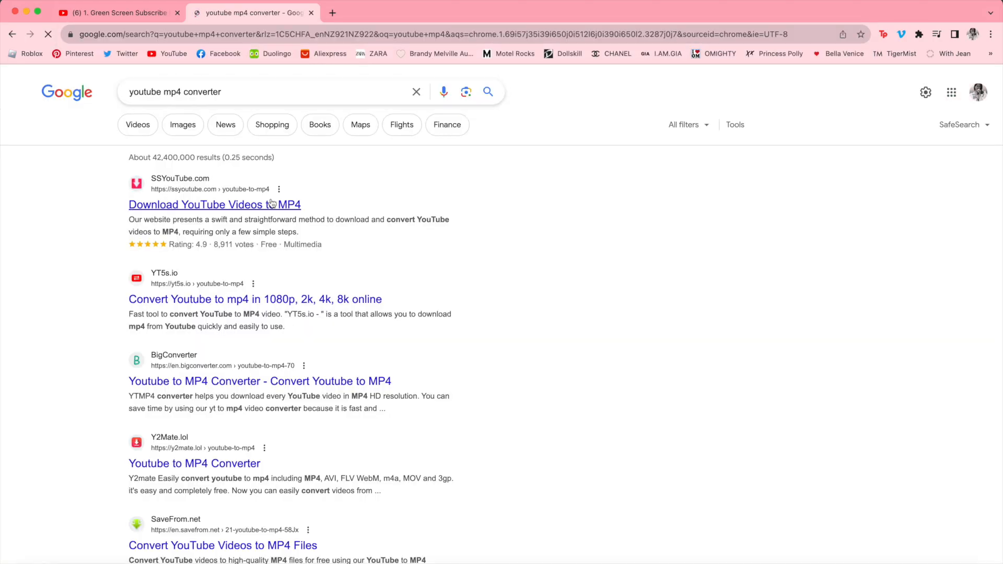
# Go to the SSYouTube converter site to download the green-screen Subscribe Button video as 720.mp4.
pyautogui.click(214, 204)
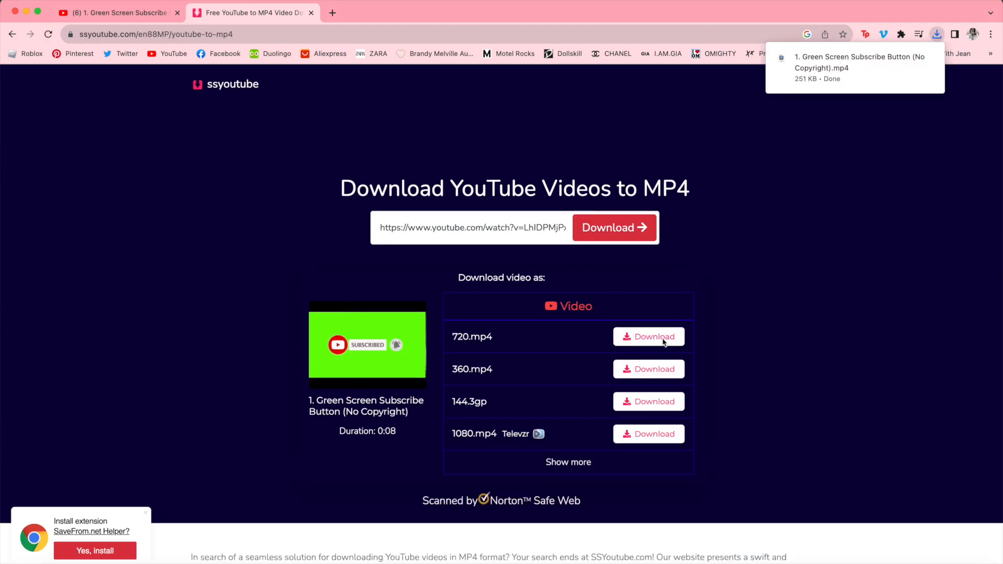